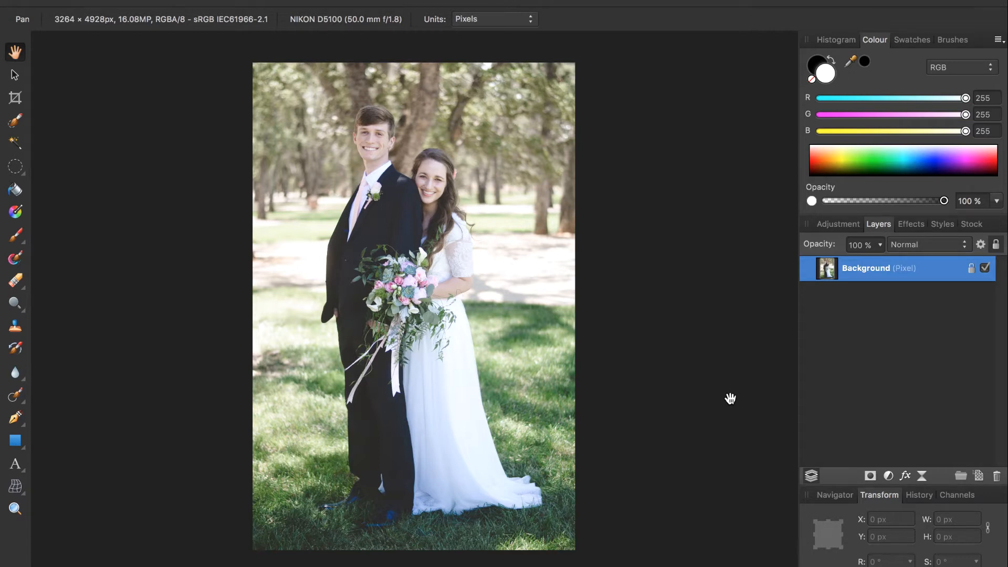
mouse_move(889, 480)
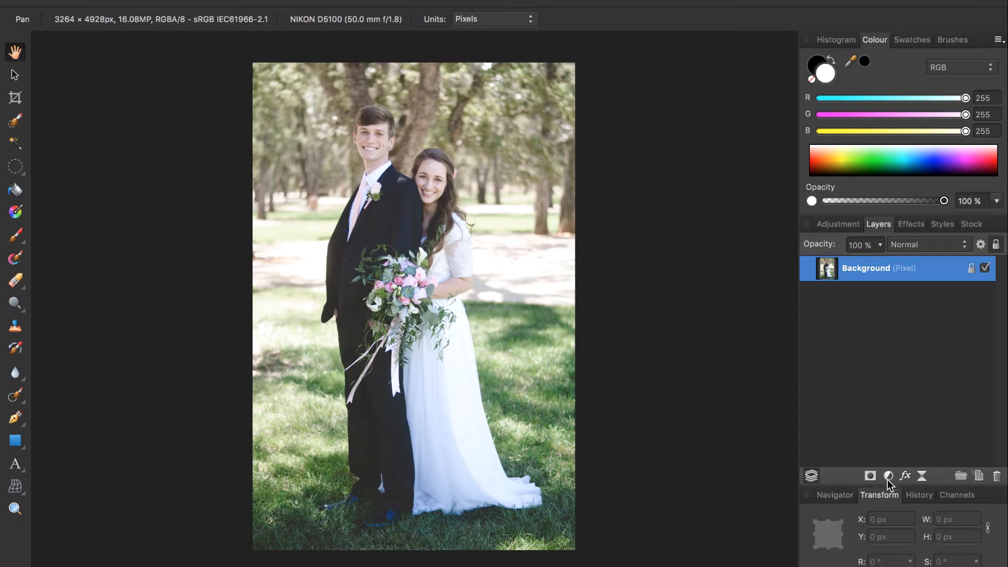
mouse_move(888, 476)
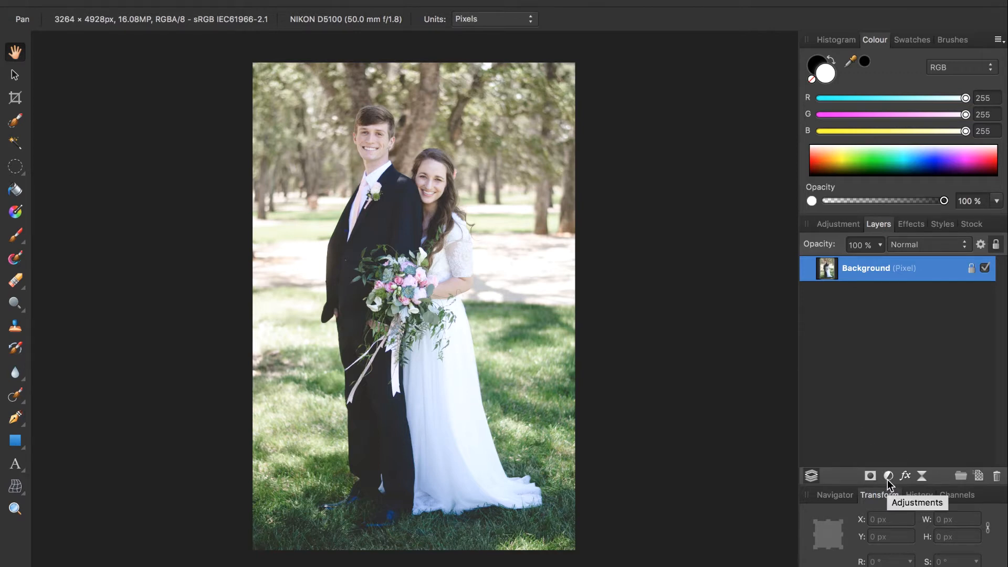
Bring up the adjustments list from the bottom of the Layers panel
click(888, 475)
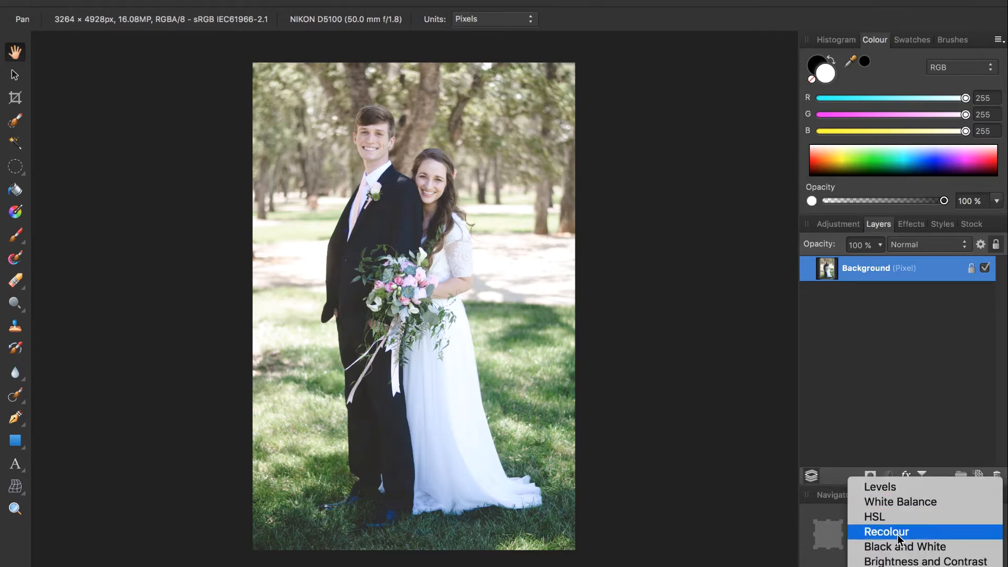
Add a Black & White adjustment with red tones at 70% and yellow tones at 0%
click(904, 547)
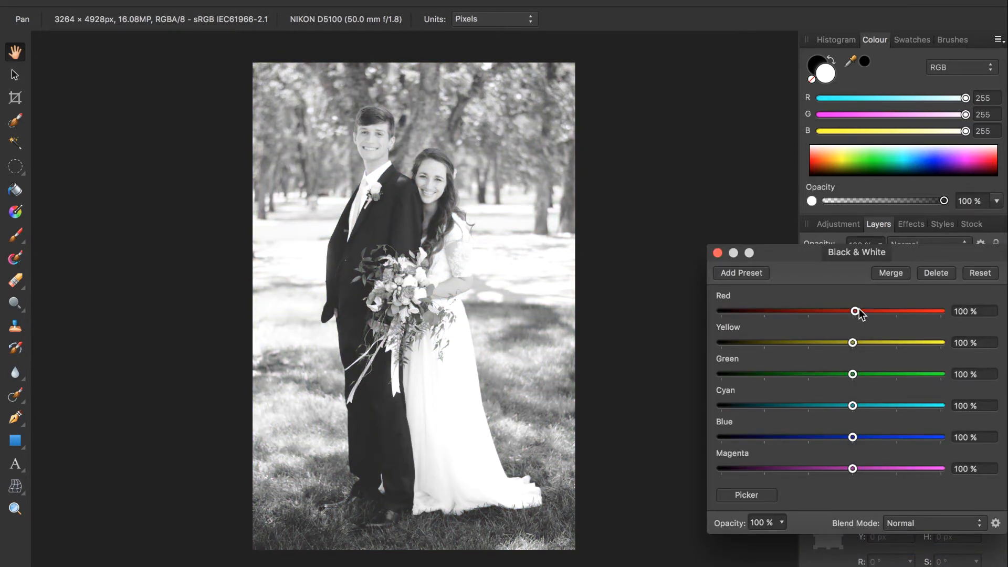
drag(855, 311, 731, 310)
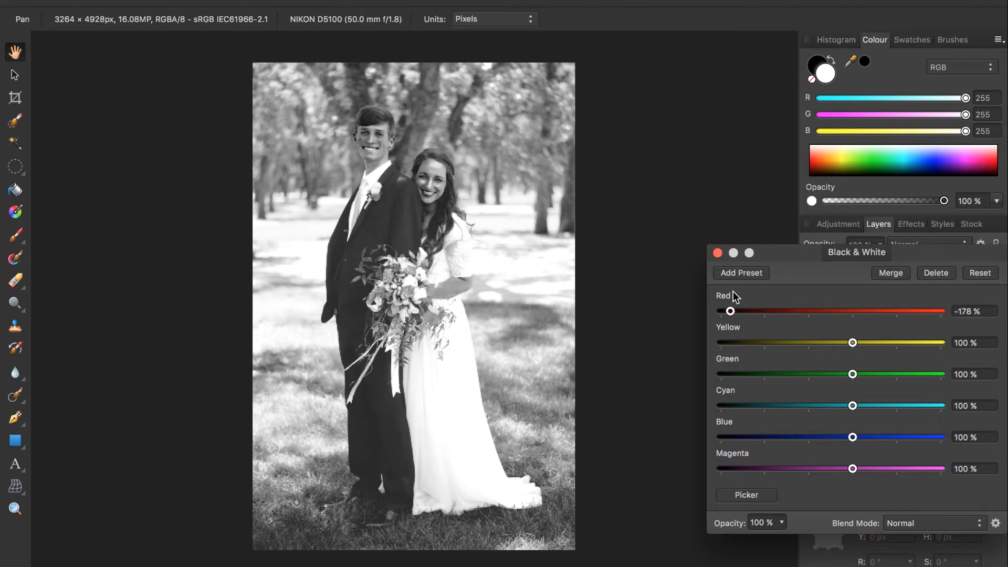
drag(730, 311, 802, 310)
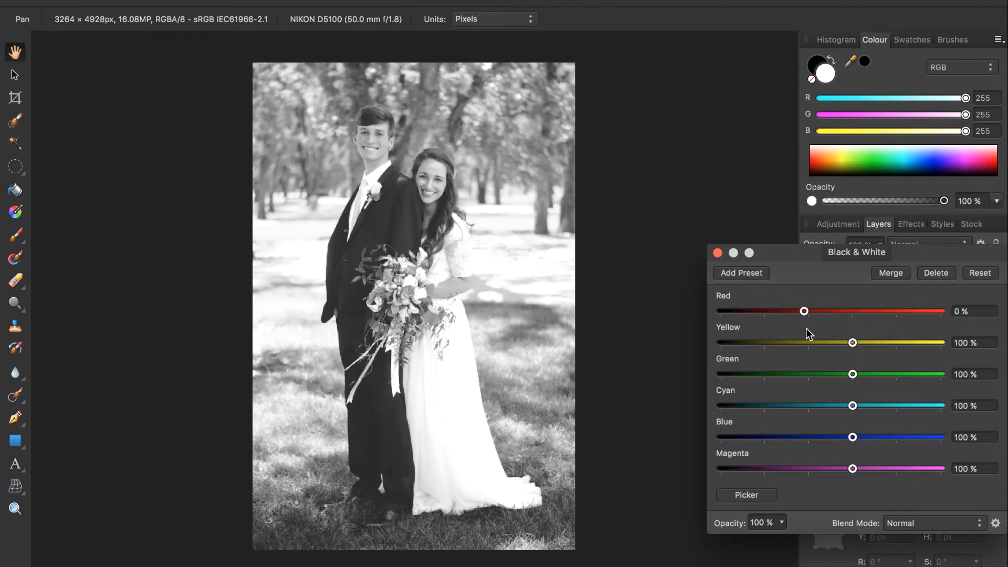
drag(803, 310, 853, 310)
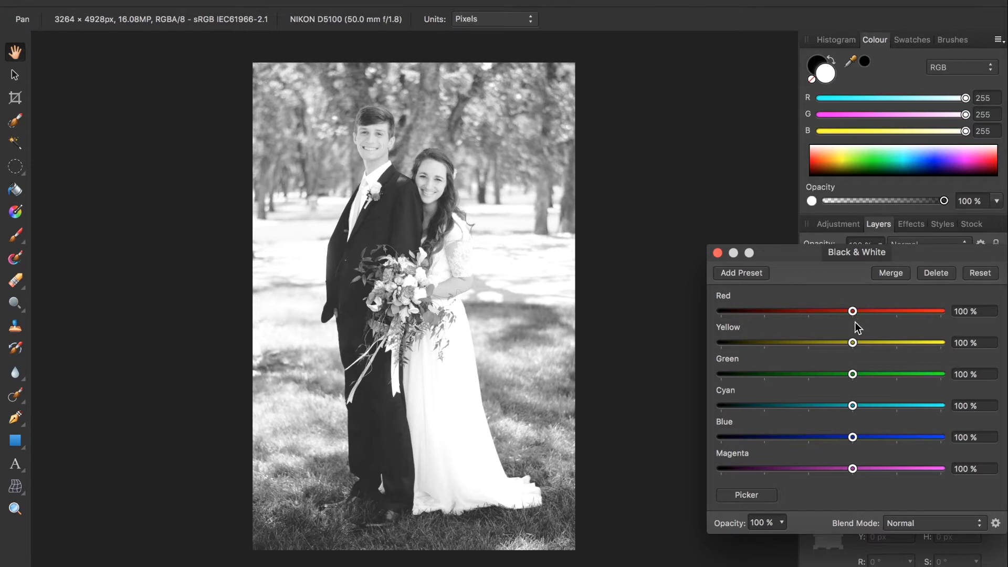
drag(853, 310, 839, 310)
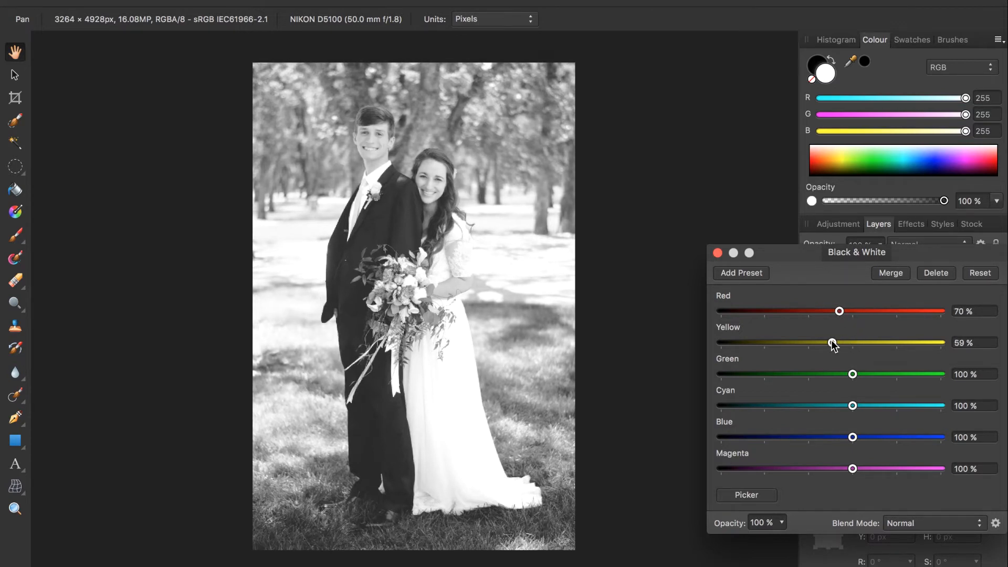
drag(833, 343, 809, 343)
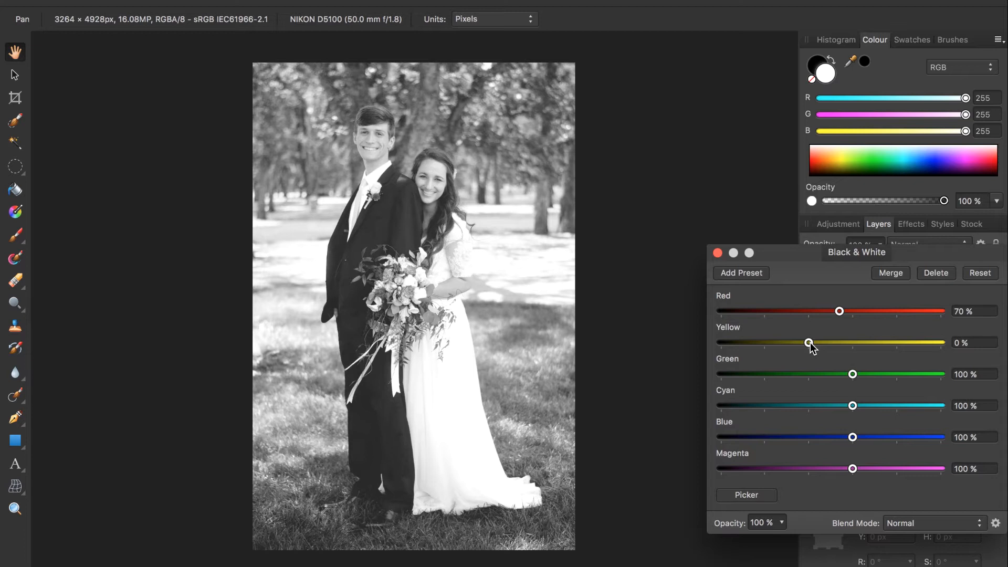
mouse_move(673, 307)
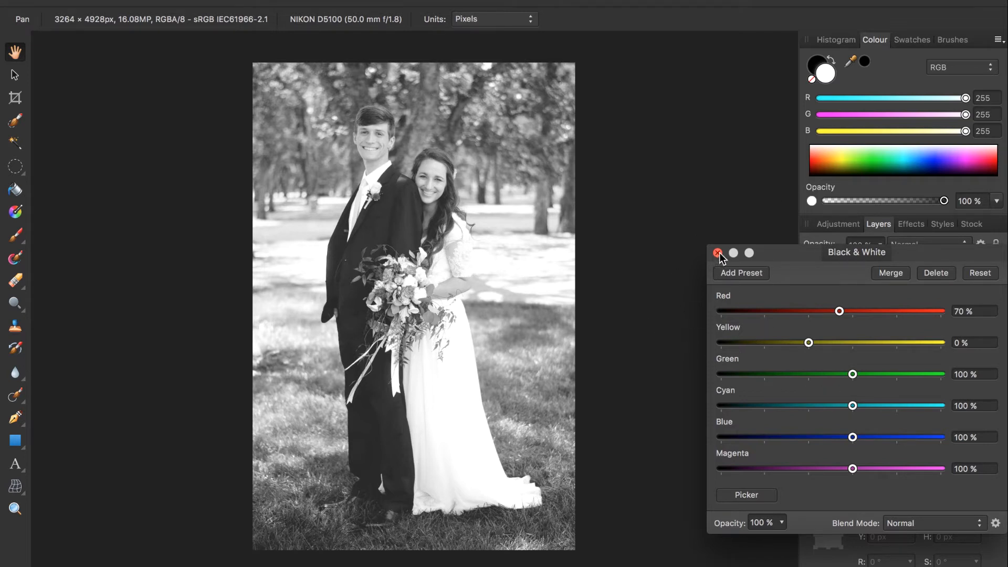
Close the Black & White settings and toggle its visibility to compare, leaving it on
click(718, 253)
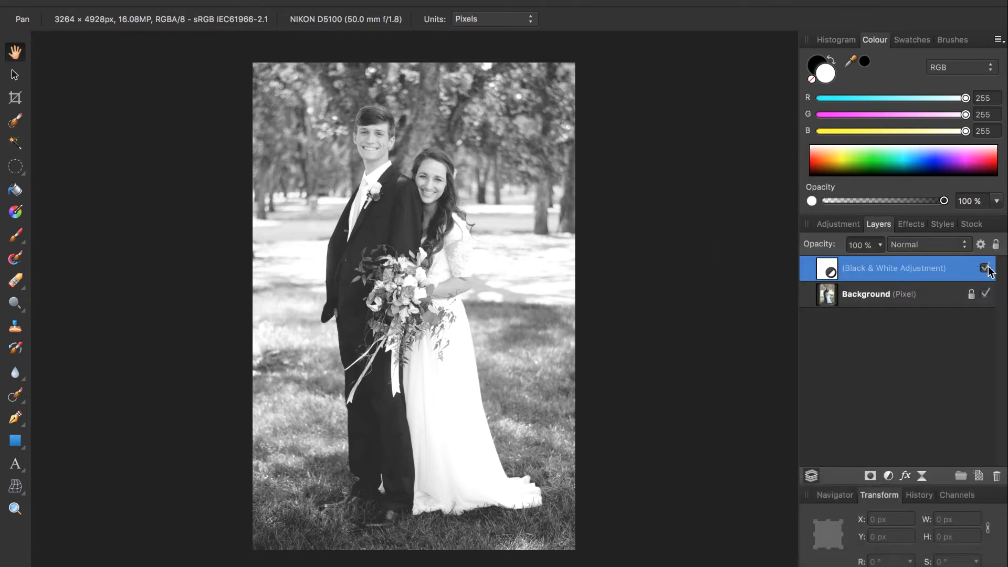
click(985, 268)
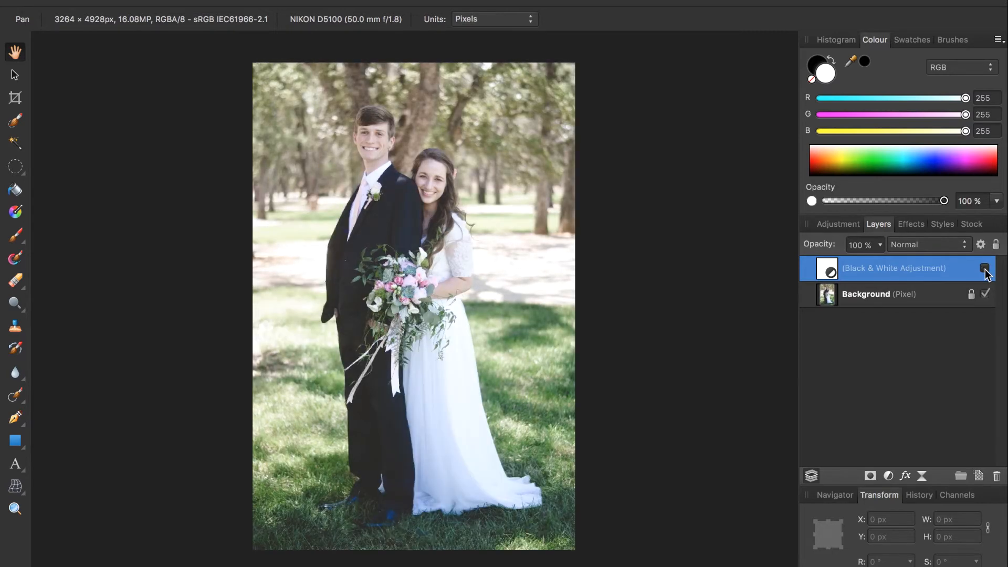
click(985, 268)
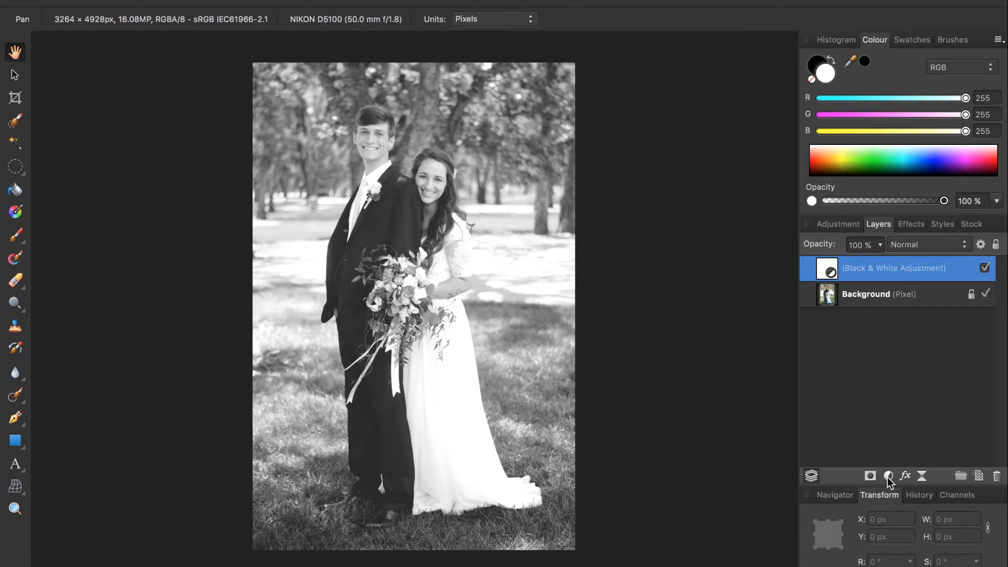
Add an orange Lens Filter adjustment and tune its optical density for a warm sepia tint
click(888, 475)
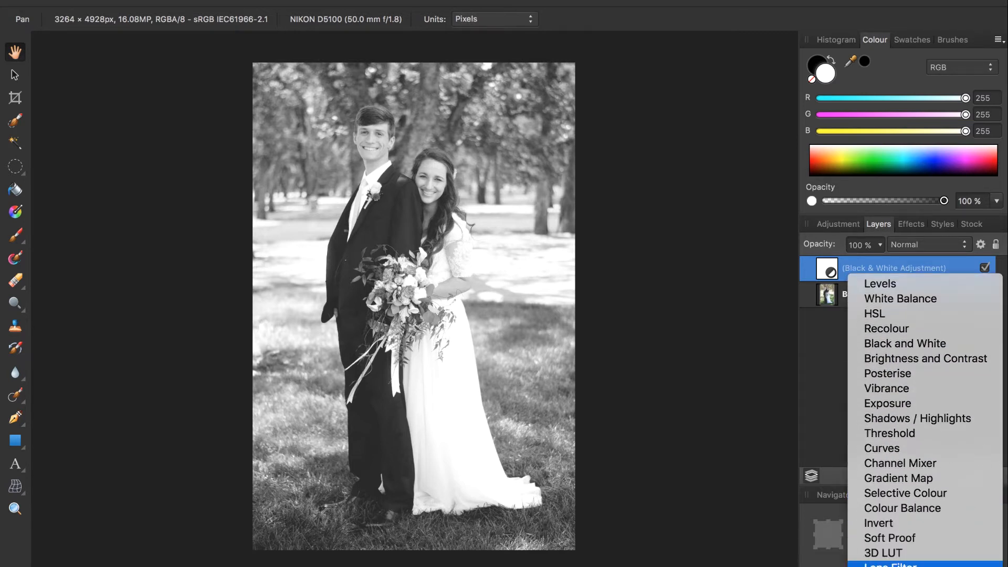
click(889, 565)
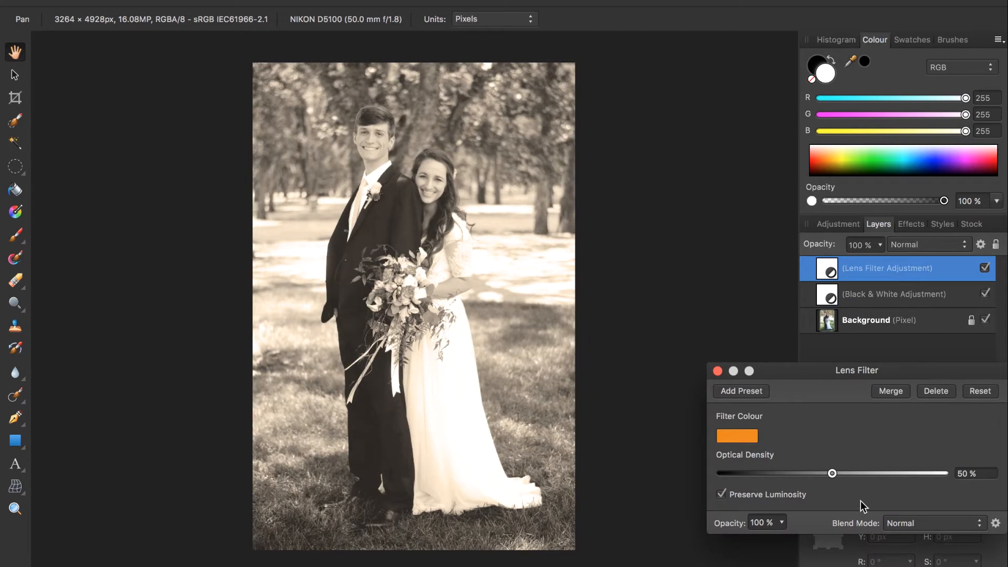
mouse_move(655, 392)
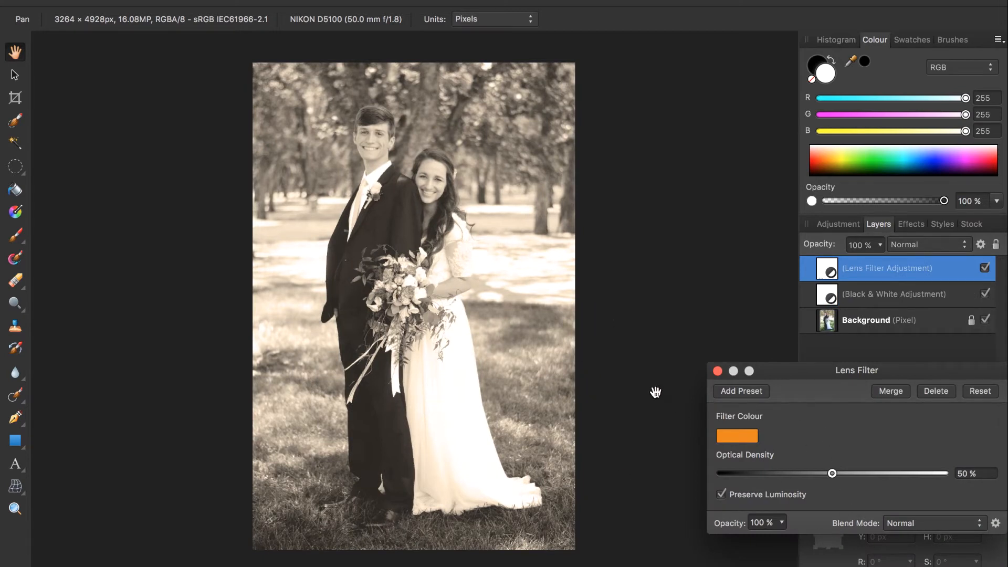
mouse_move(564, 437)
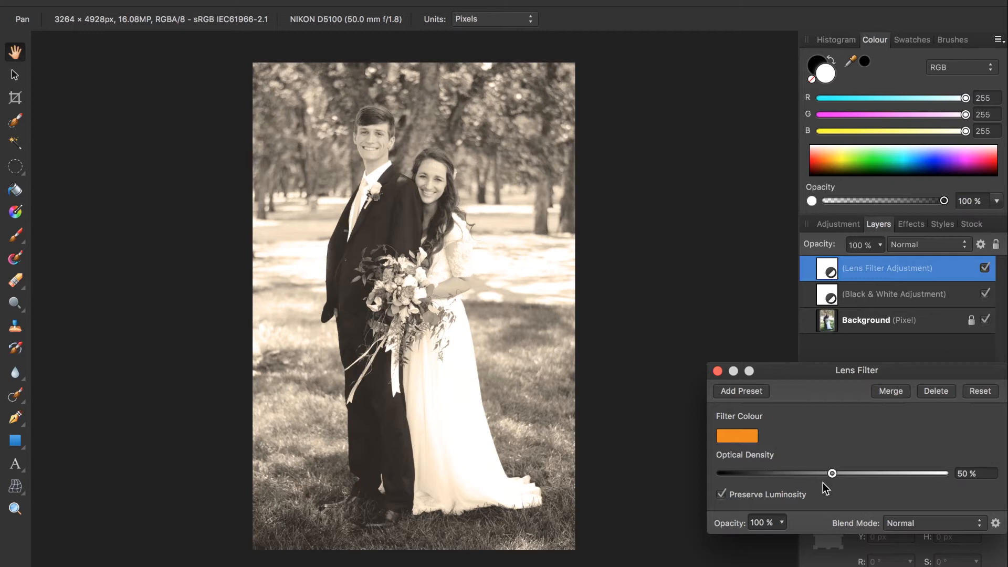
mouse_move(832, 473)
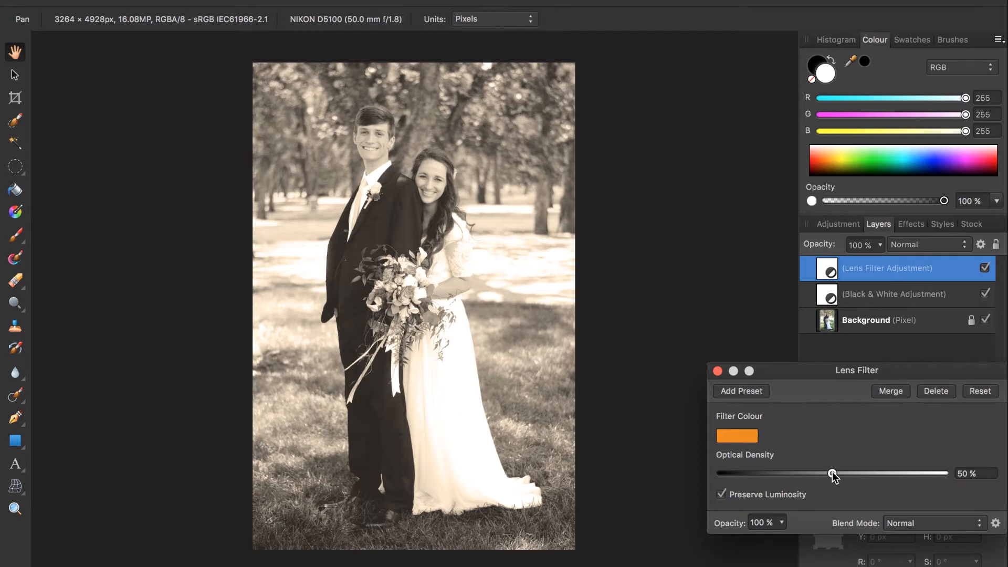
drag(833, 473, 815, 473)
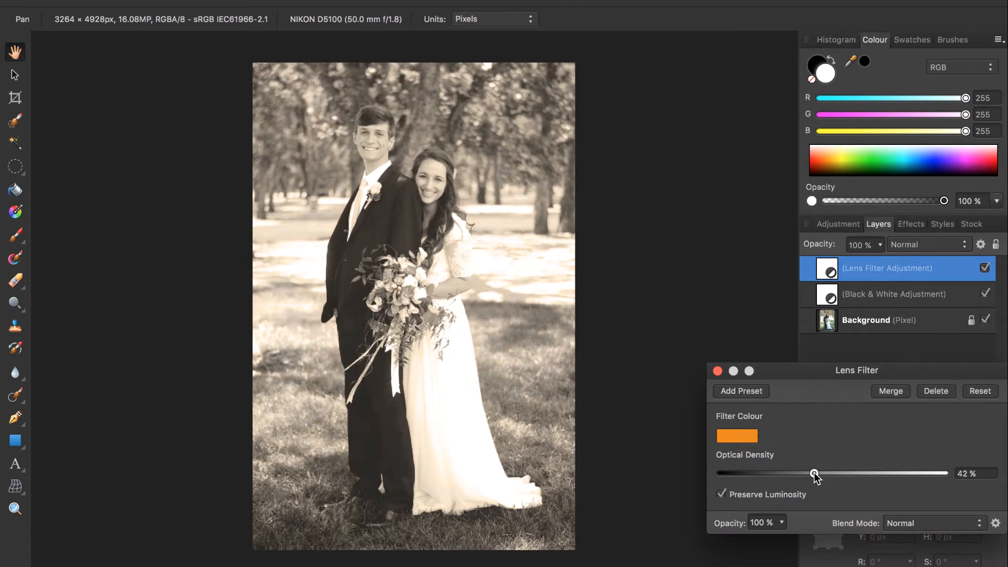
drag(816, 473, 810, 473)
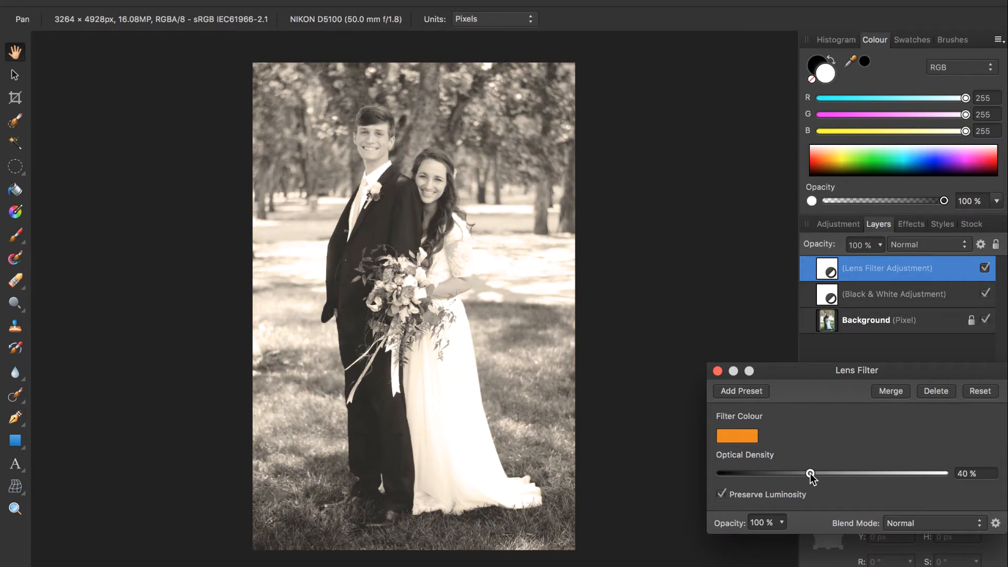
mouse_move(786, 462)
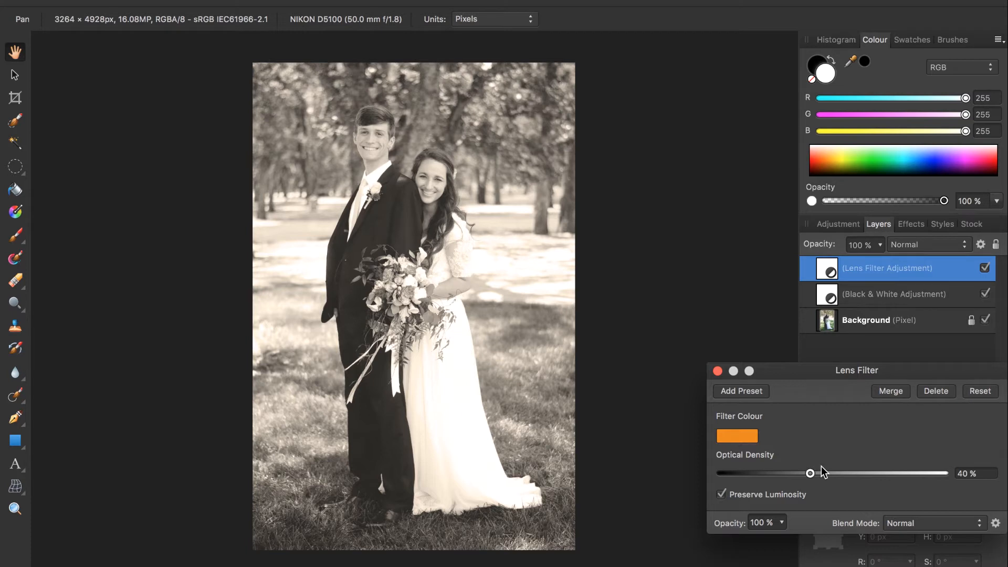
drag(810, 473, 874, 474)
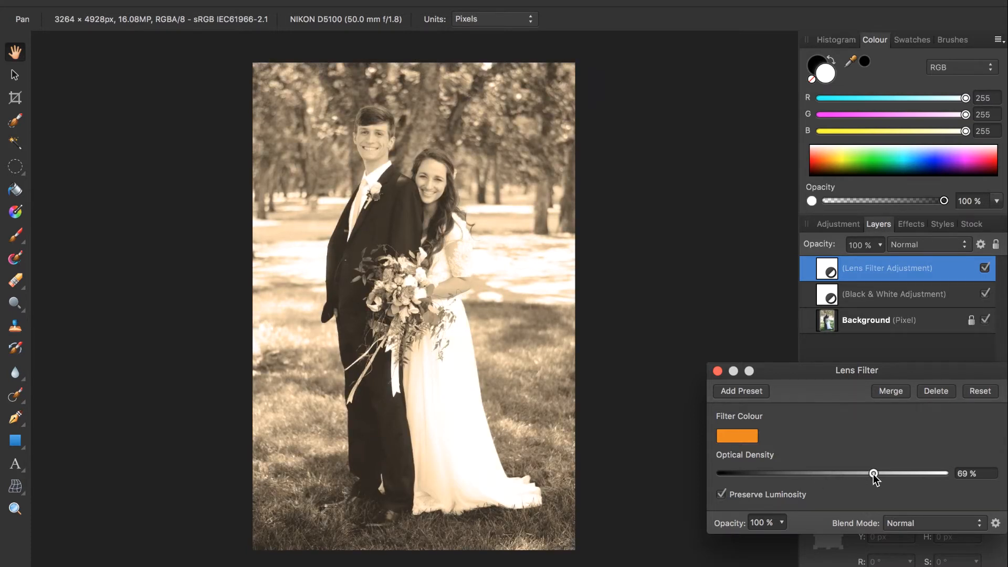
drag(873, 473, 811, 473)
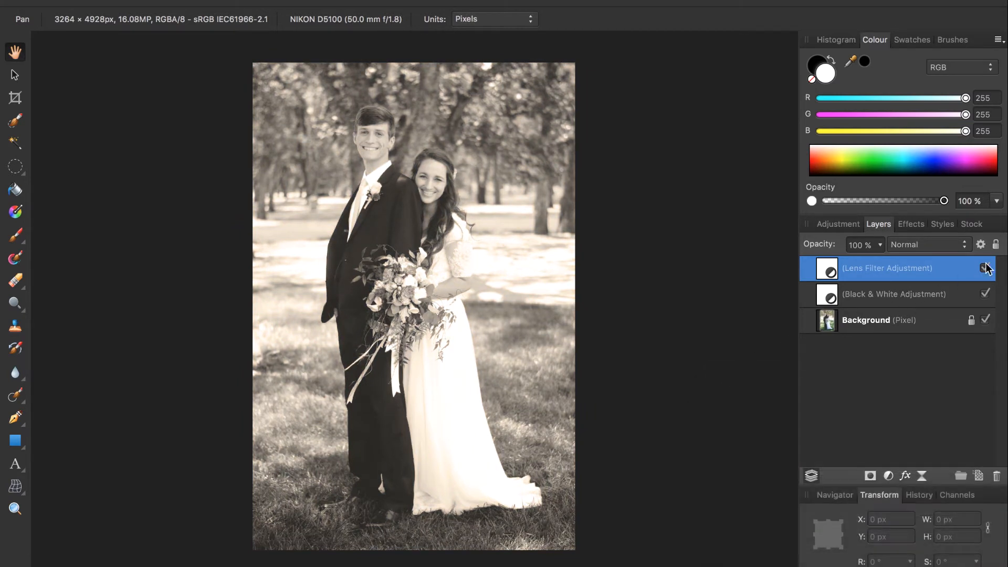
click(984, 268)
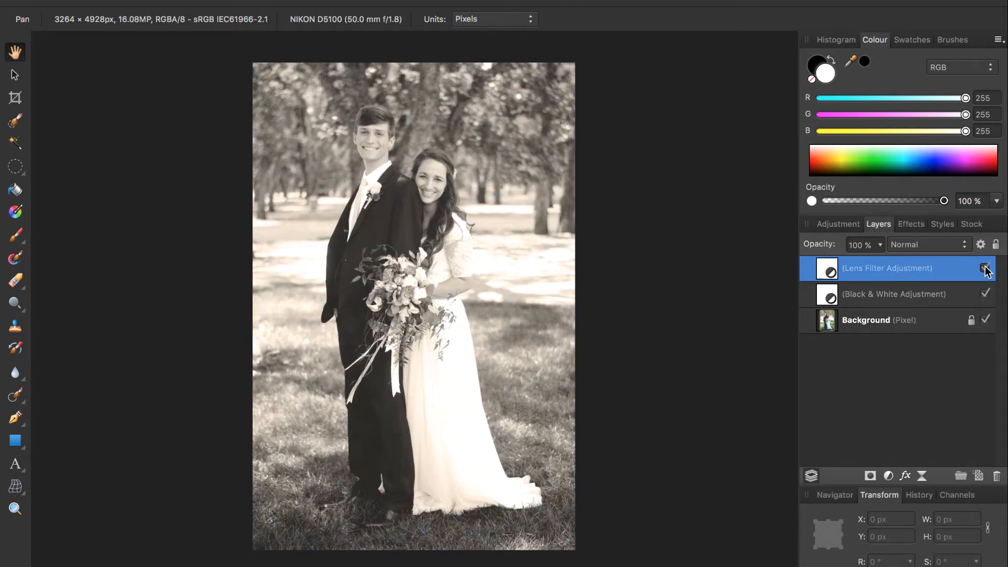
click(984, 269)
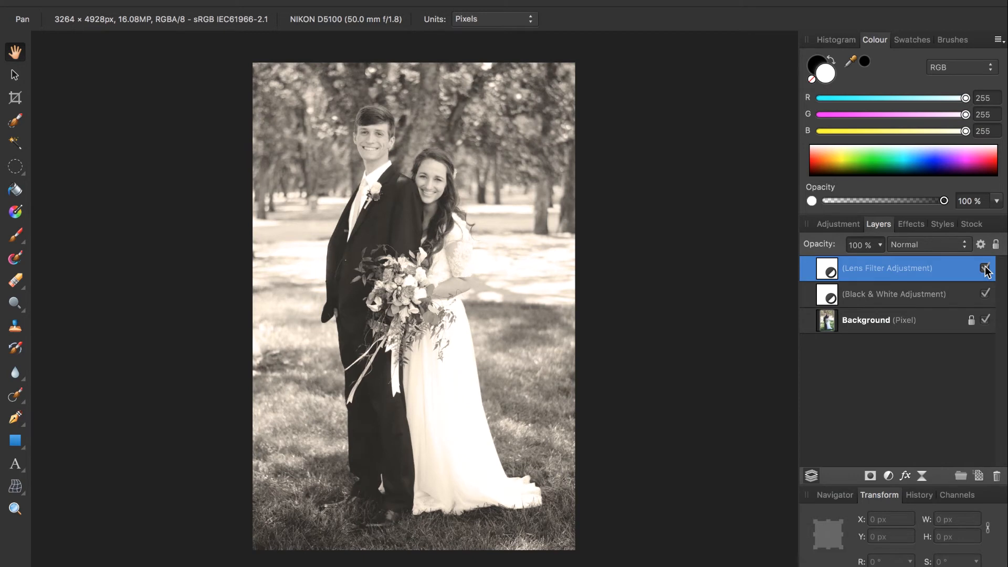
click(985, 268)
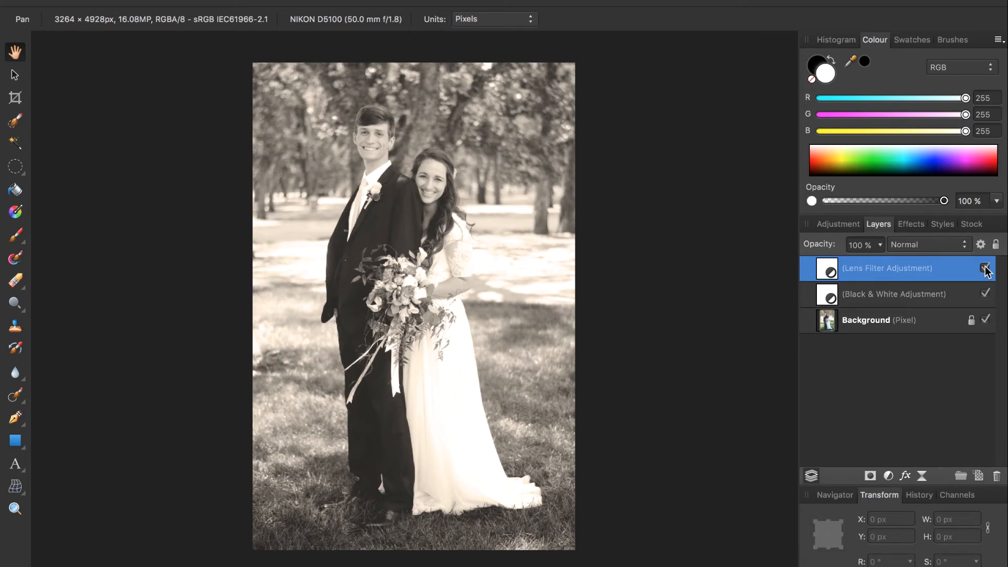
click(985, 269)
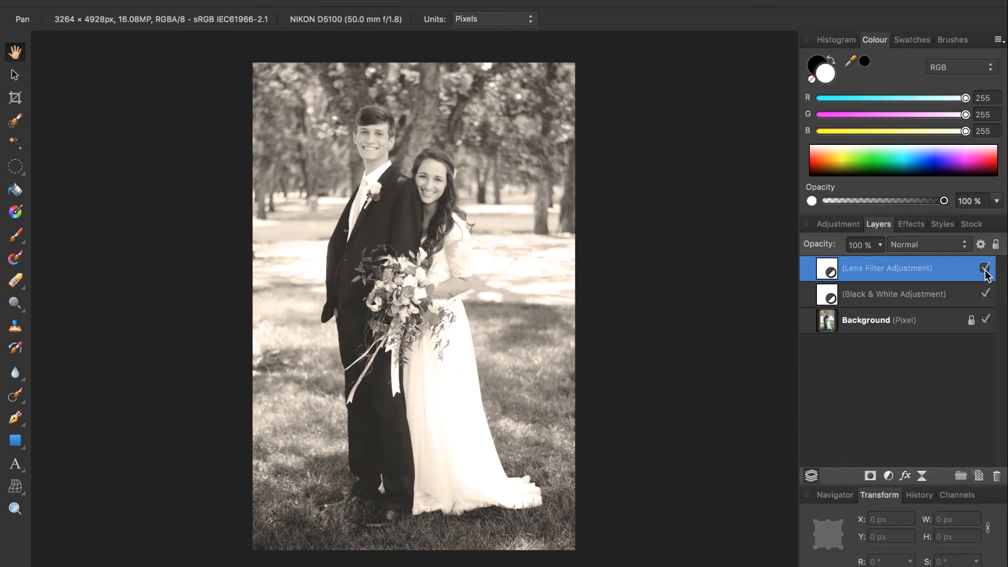
click(984, 268)
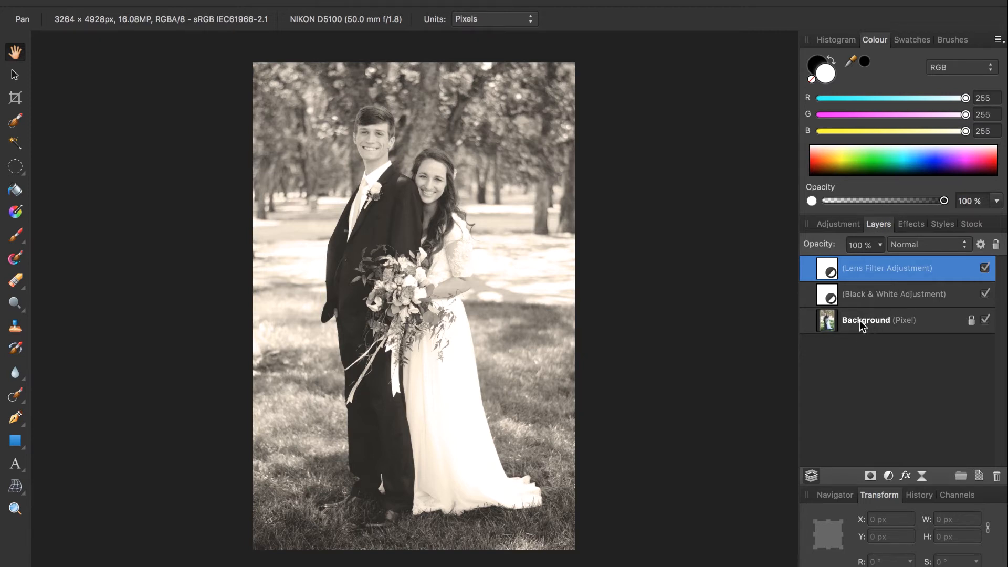
mouse_move(861, 325)
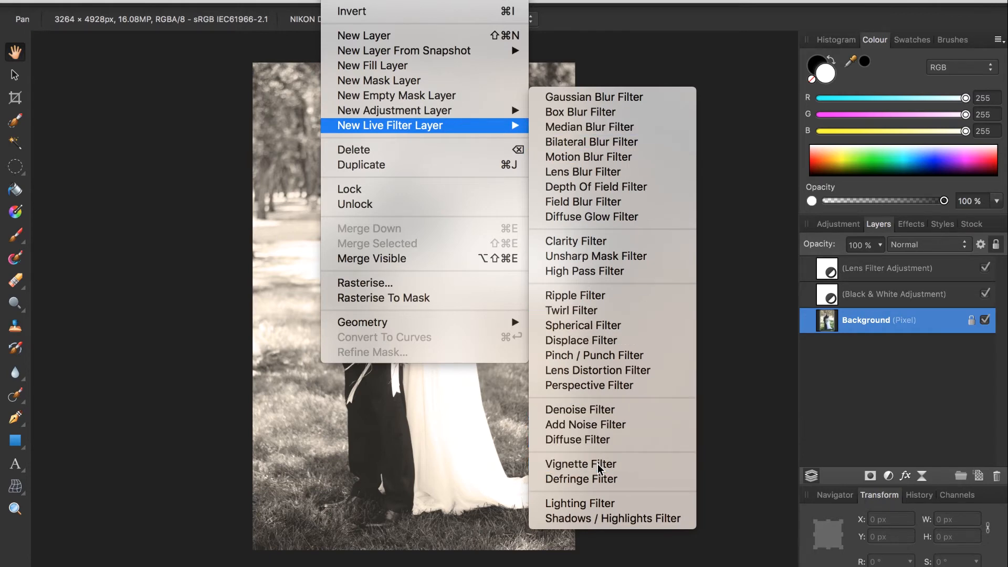
Add a Live Vignette to the background with exposure -1.22 and hardness 50%
click(580, 464)
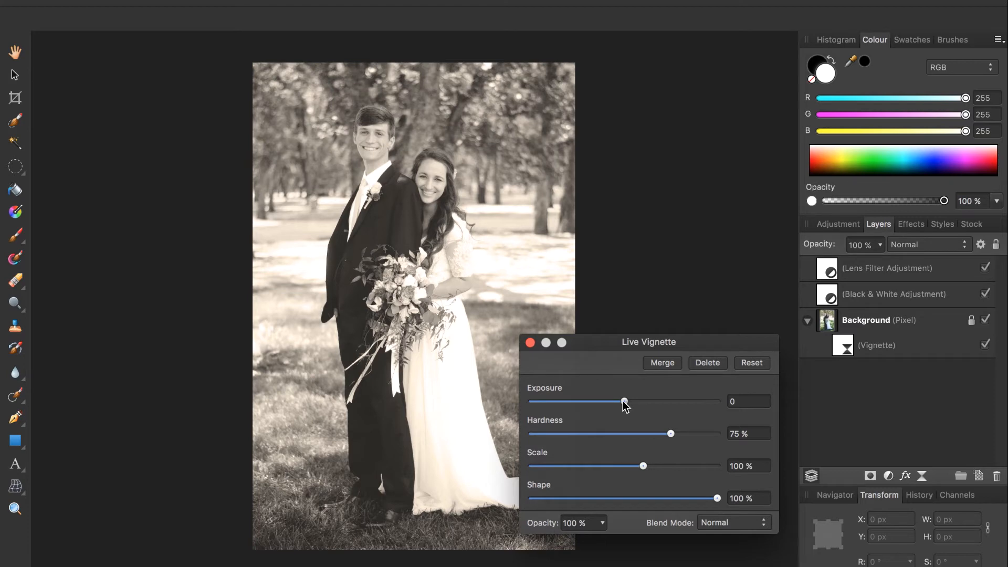
drag(624, 401, 598, 400)
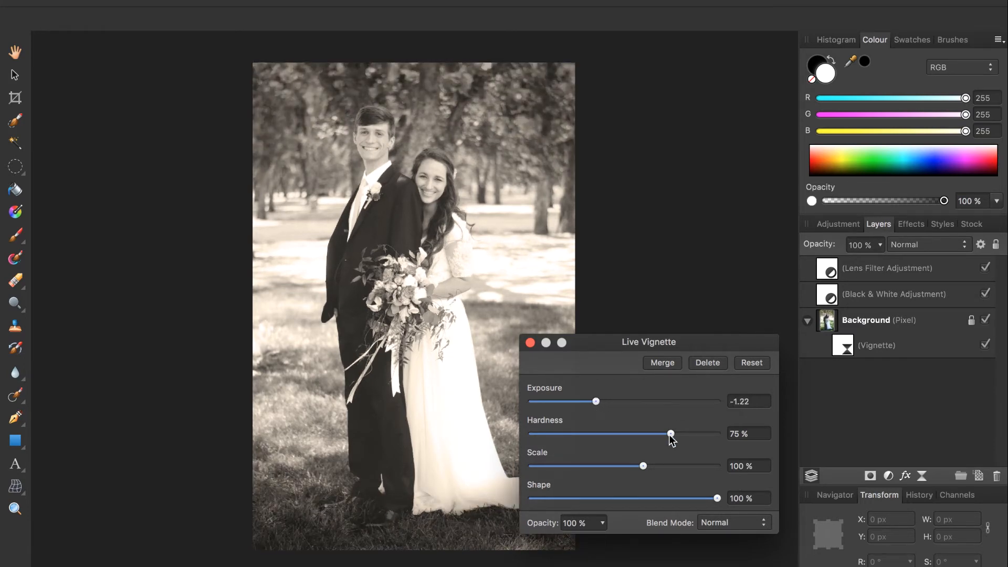
drag(670, 433, 716, 433)
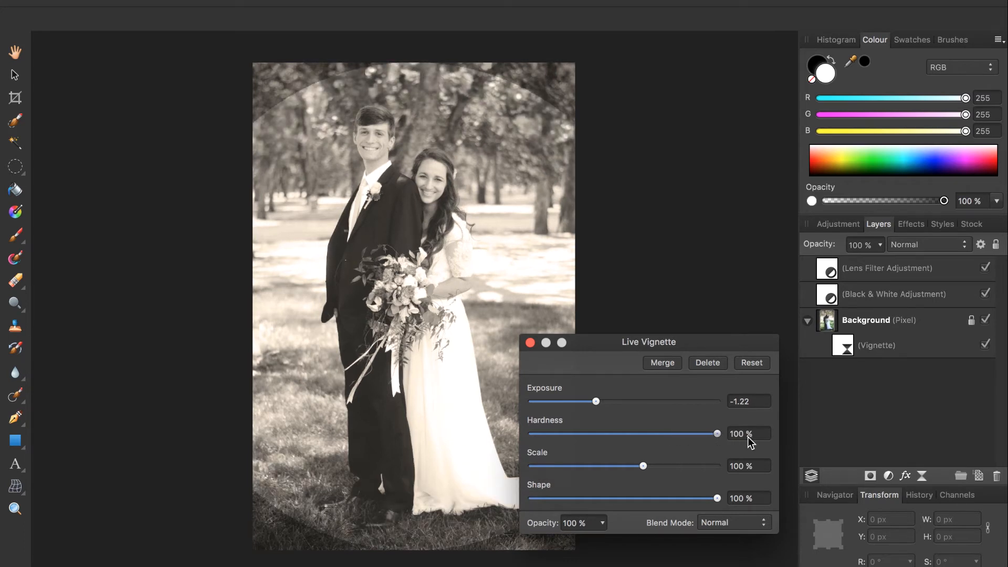
drag(717, 433, 561, 433)
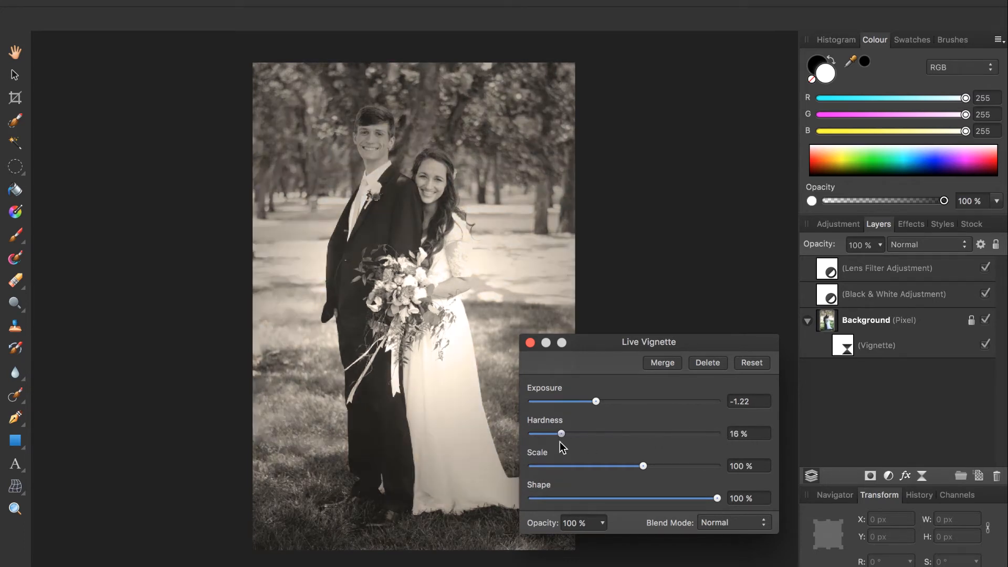
drag(560, 433, 622, 433)
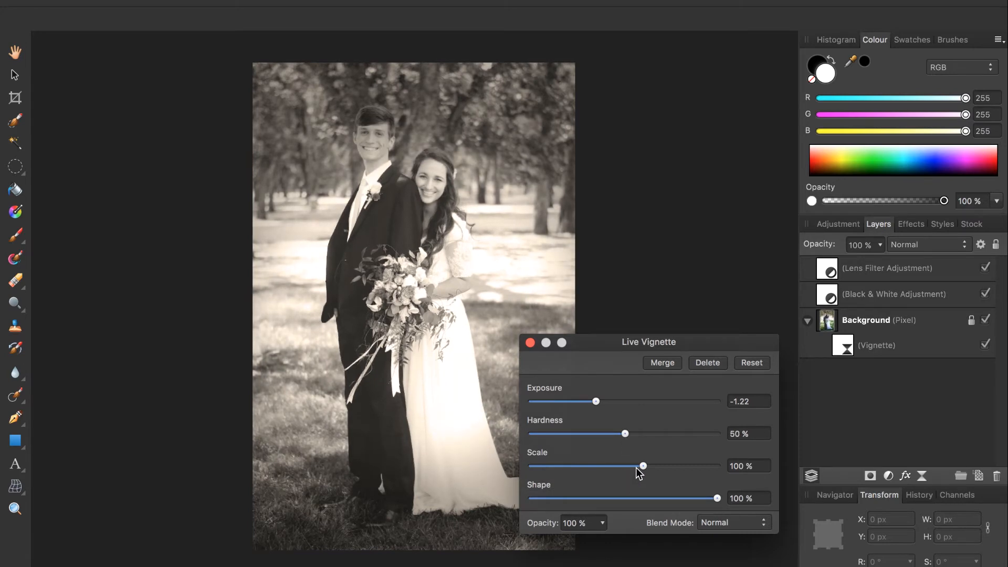
Widen the vignette scale to 164% and close its settings
drag(643, 465, 716, 466)
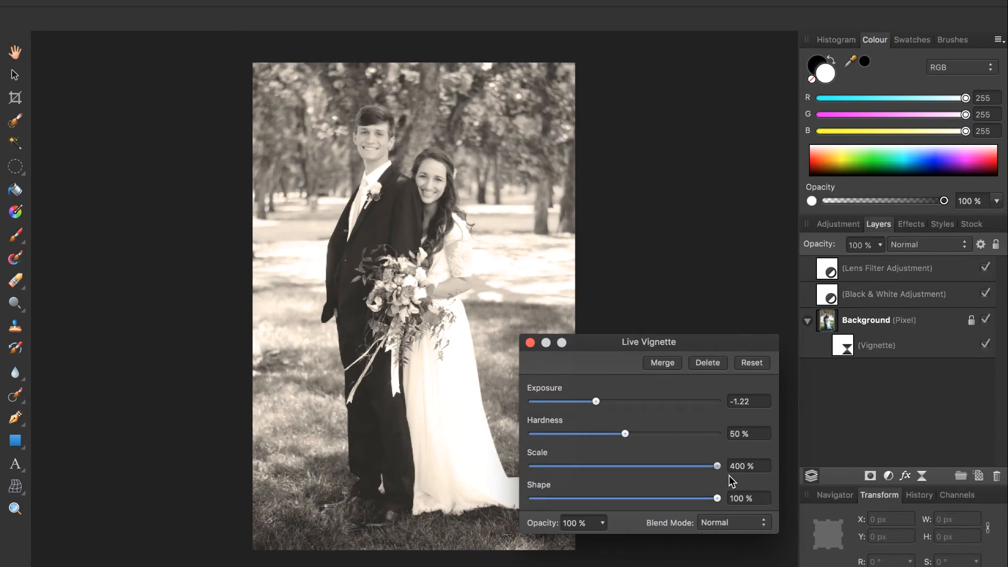
drag(715, 466, 567, 466)
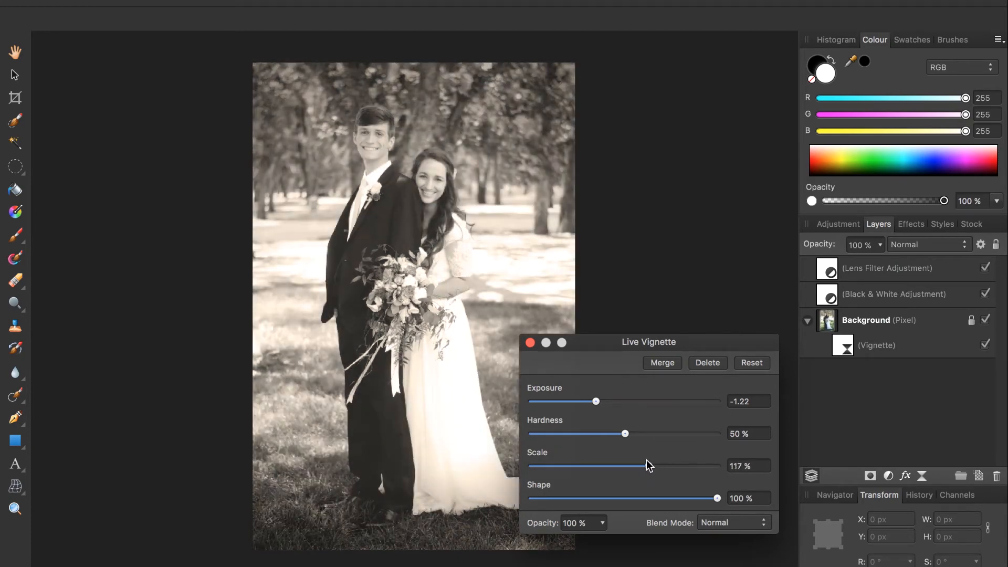
drag(625, 466, 667, 466)
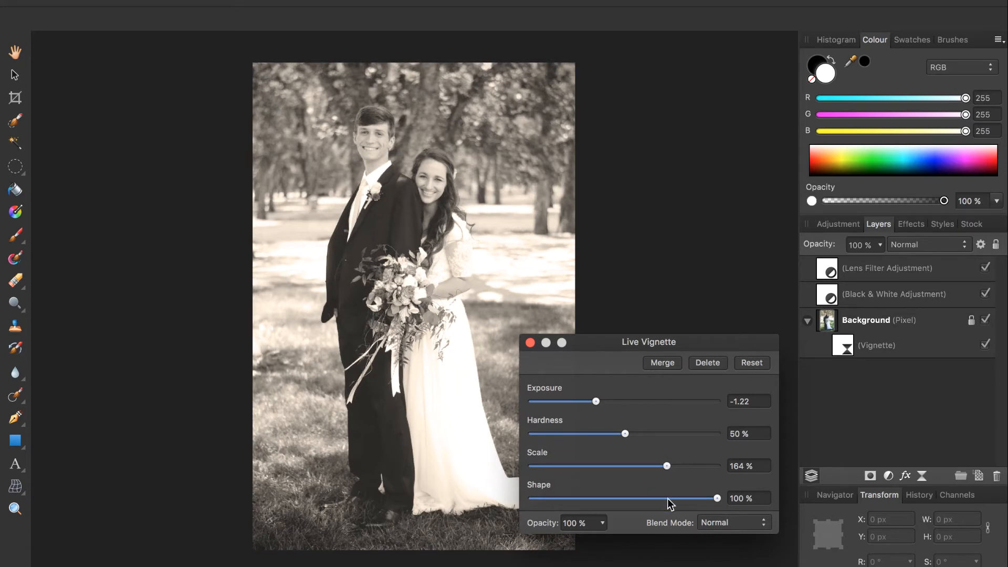
mouse_move(635, 451)
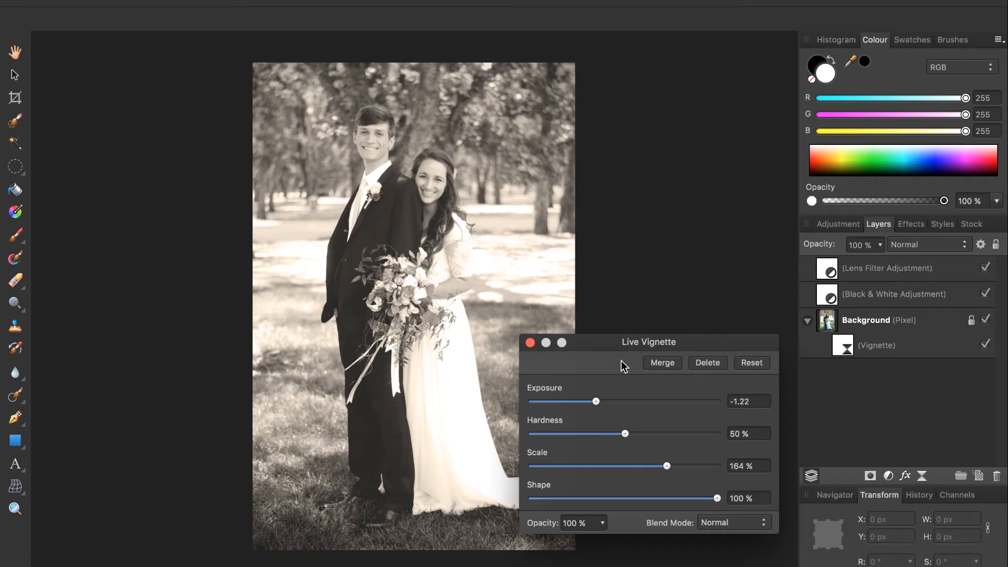
mouse_move(580, 397)
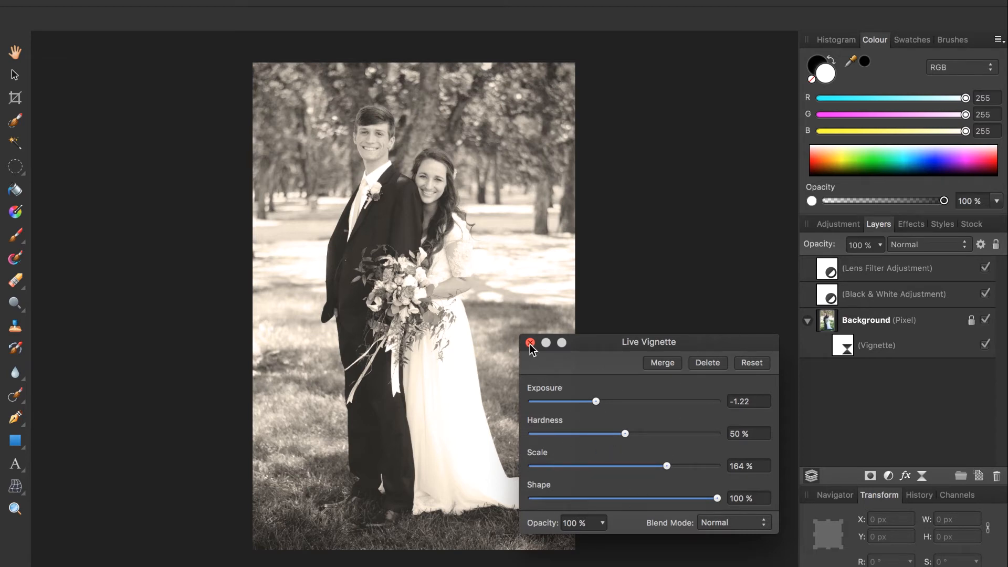
click(531, 343)
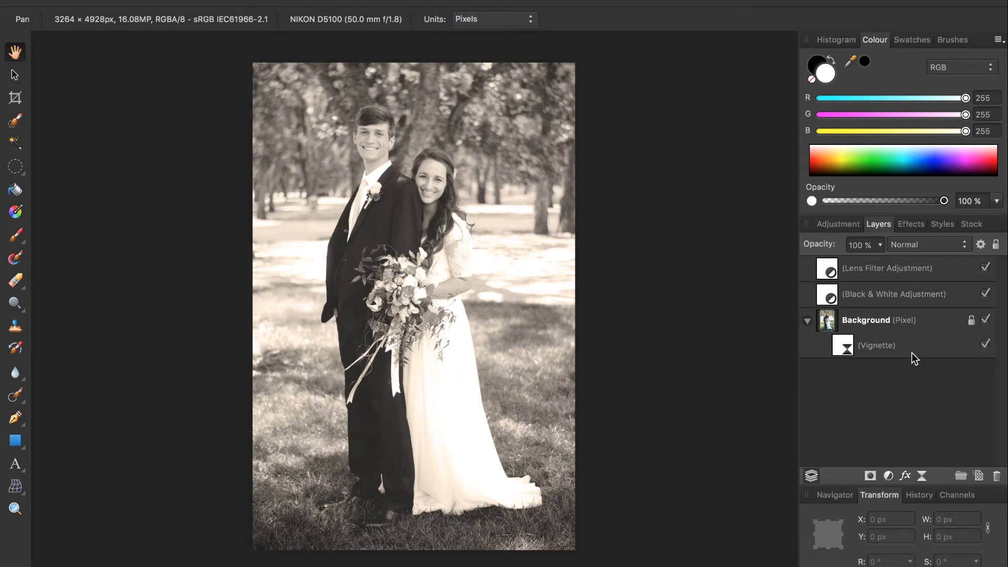
Toggle the Vignette layer's visibility repeatedly to compare, leaving it applied
click(984, 345)
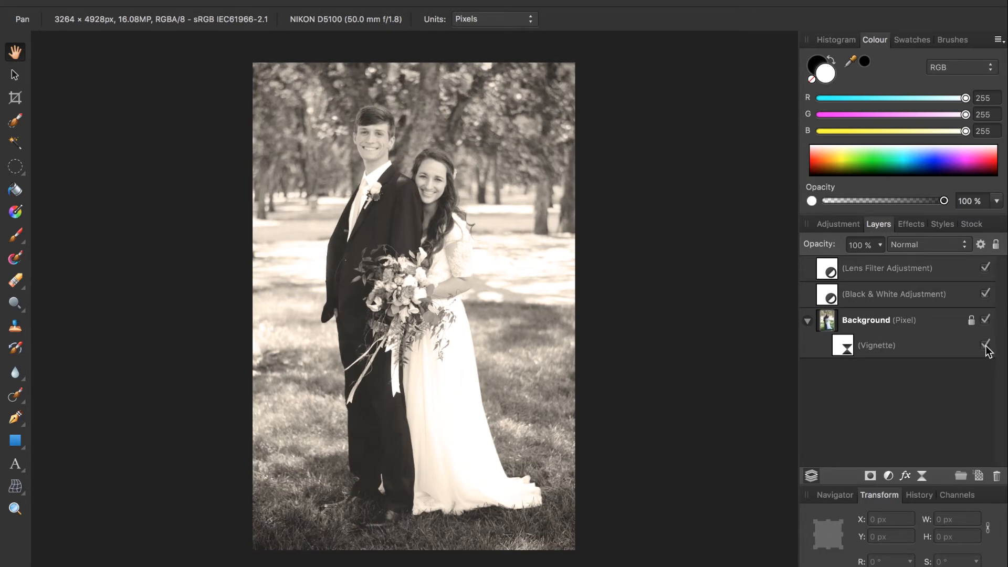
click(985, 345)
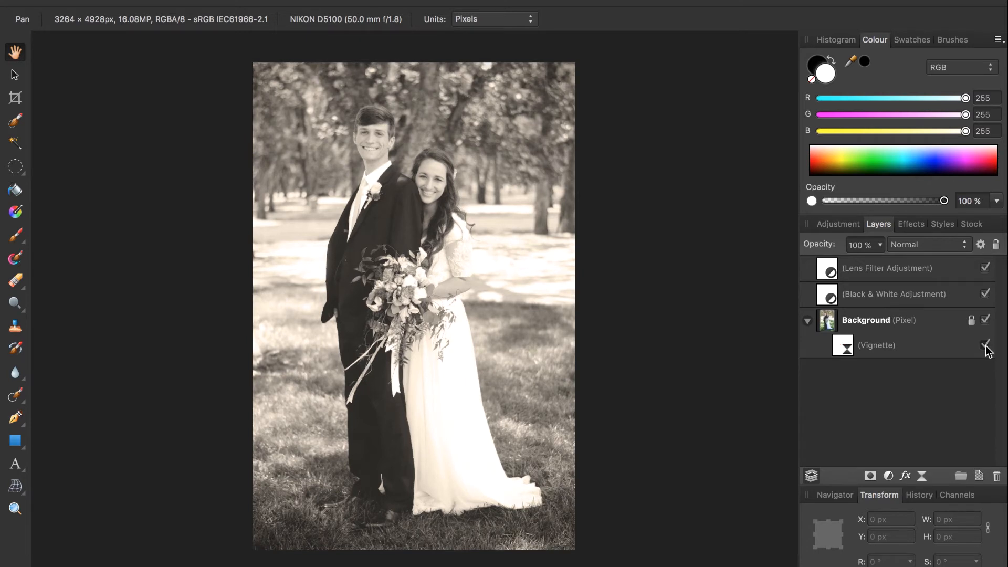
click(986, 345)
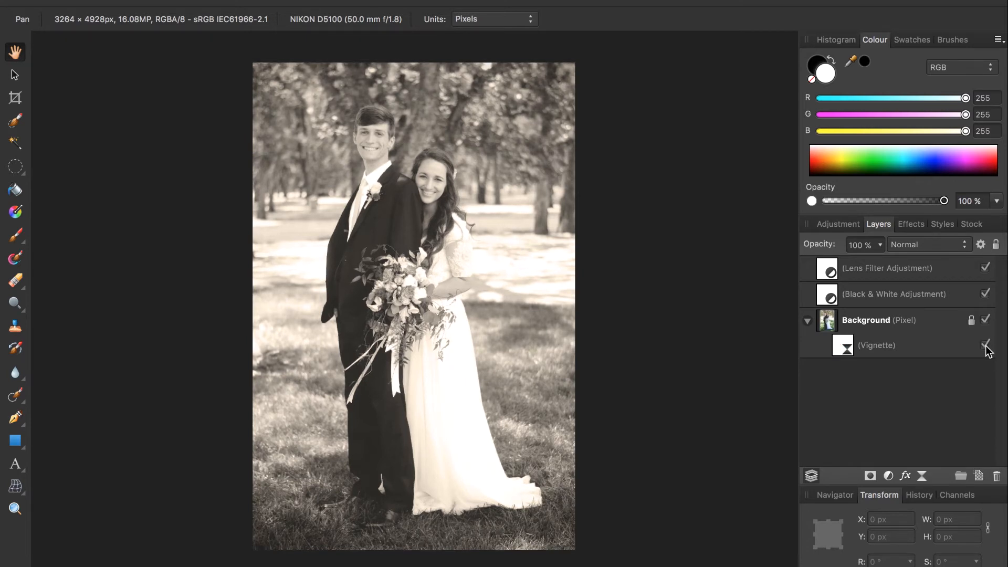
click(985, 345)
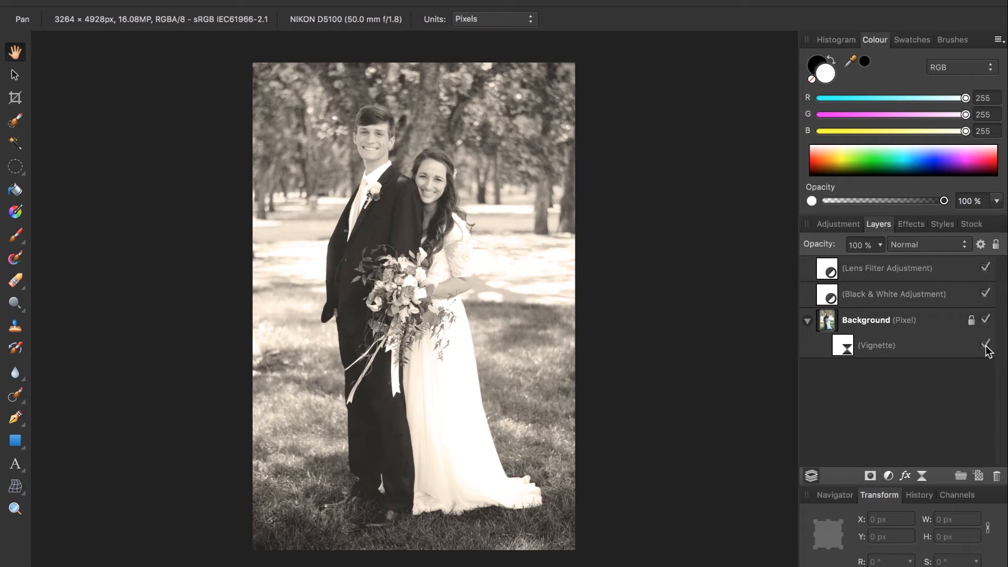
click(985, 345)
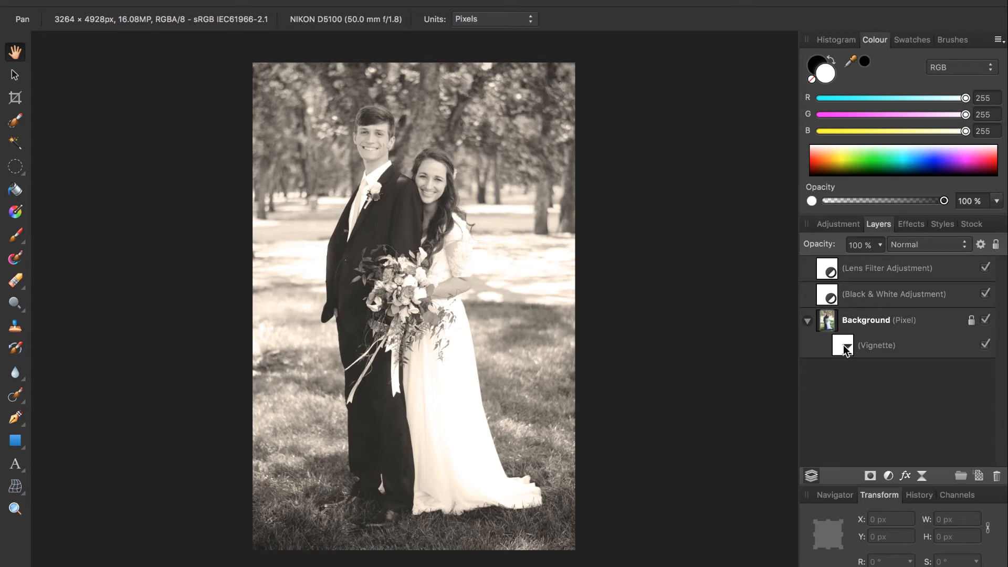
Reopen the vignette and lower its exposure to about -1.75 for stronger darkening
double_click(876, 345)
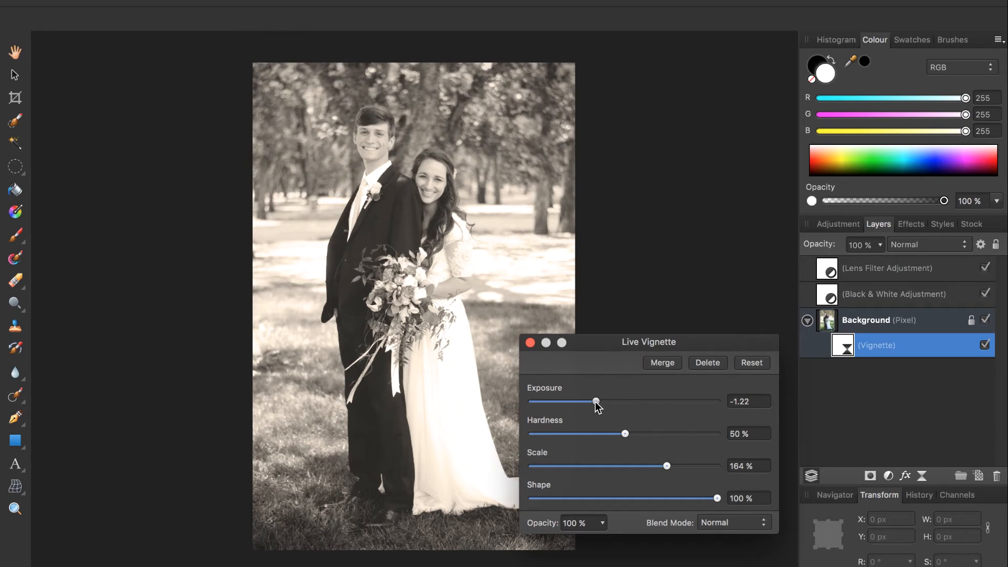
drag(594, 401, 584, 401)
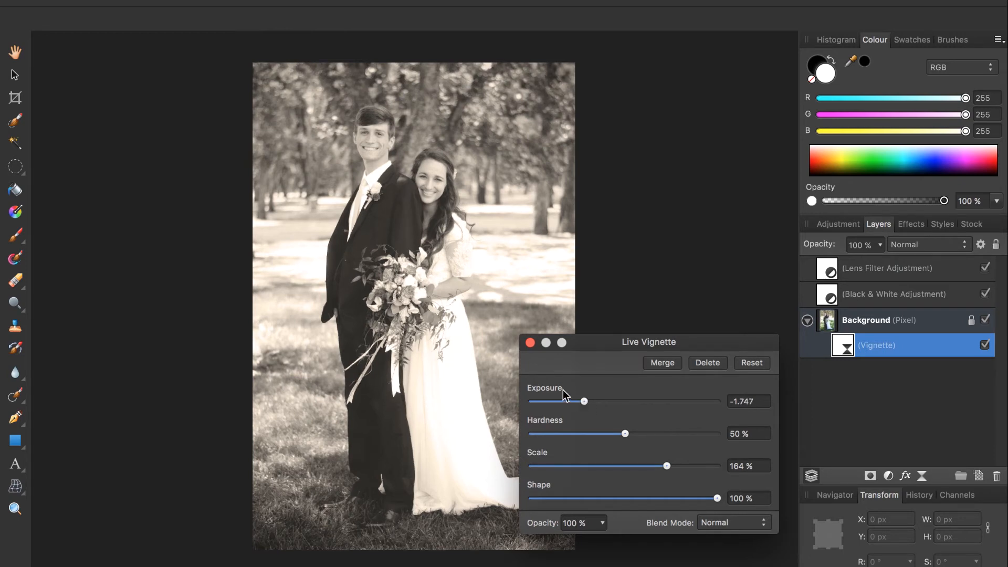
click(532, 342)
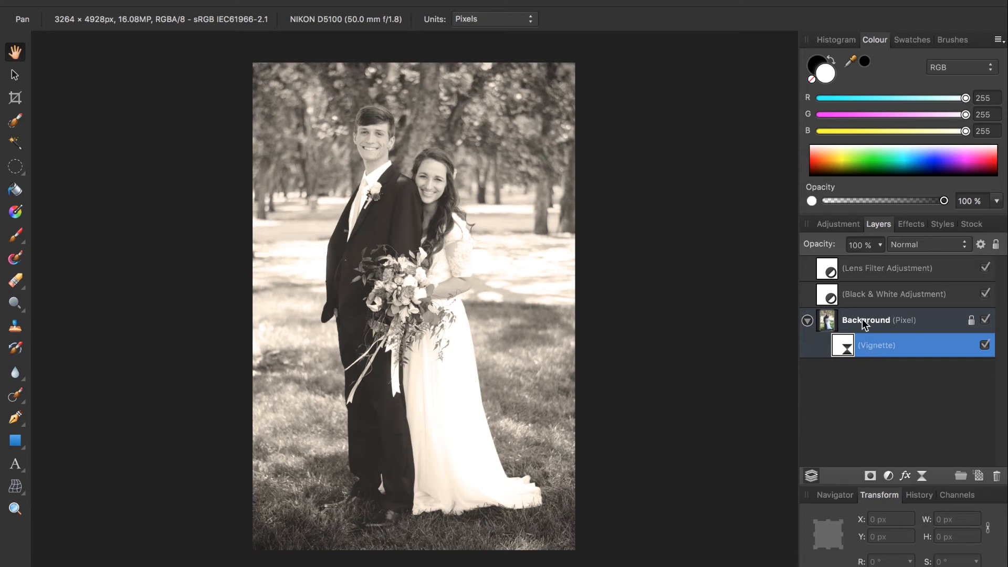
Select the Background photo layer to receive a new live filter
click(866, 320)
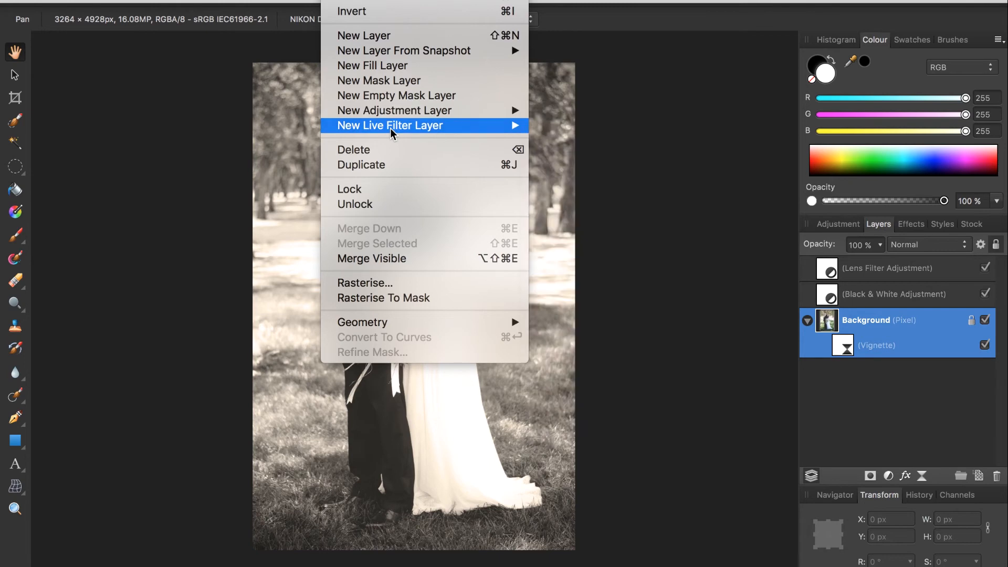
mouse_move(393, 126)
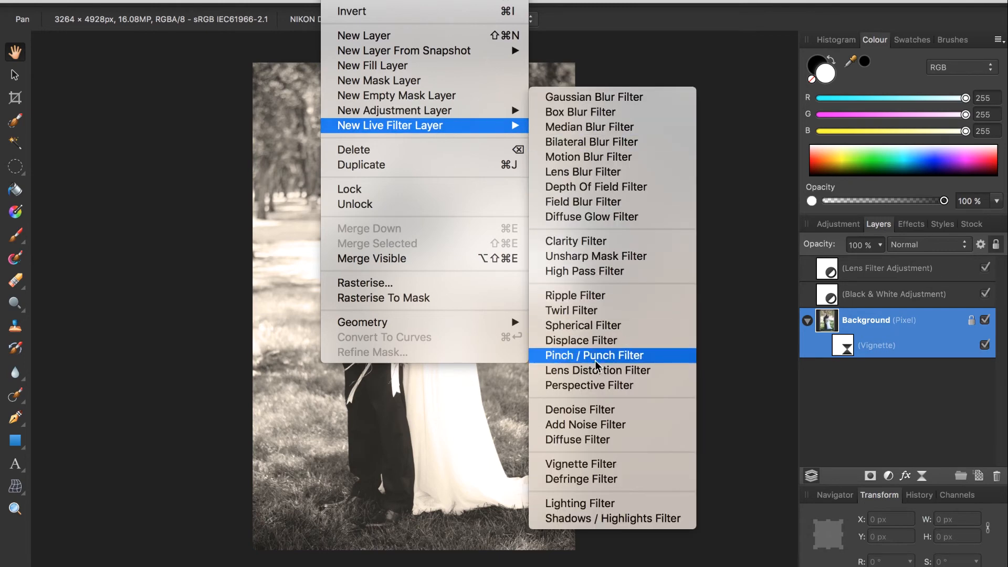
mouse_move(598, 431)
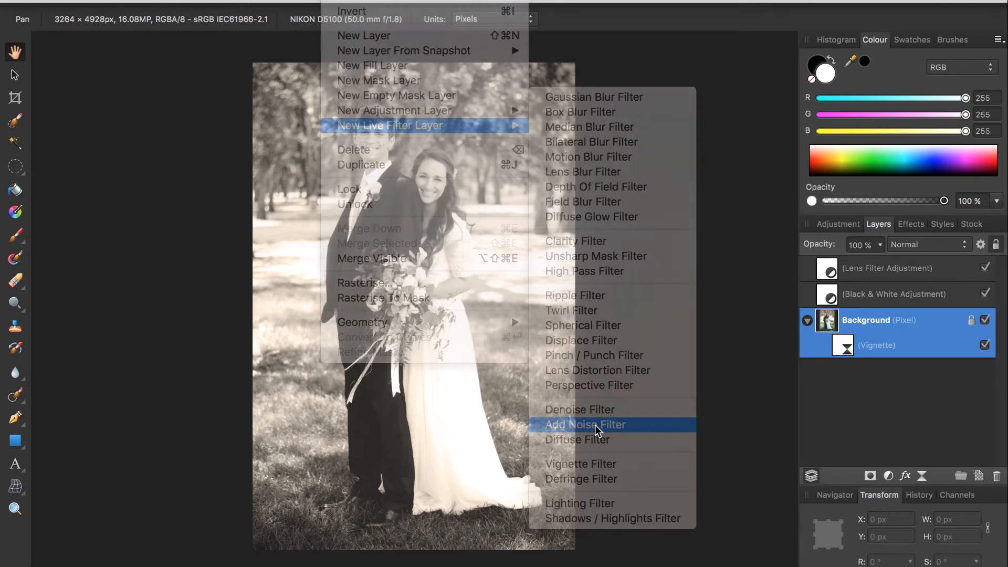
Add a Live Add Noise filter and dial its intensity down to a light 15%
click(585, 425)
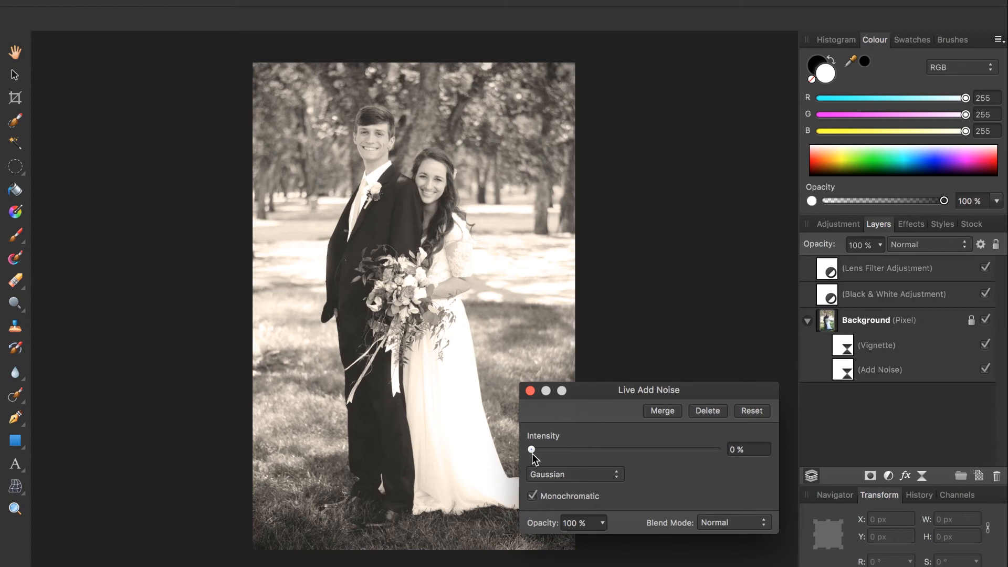
drag(531, 448, 662, 449)
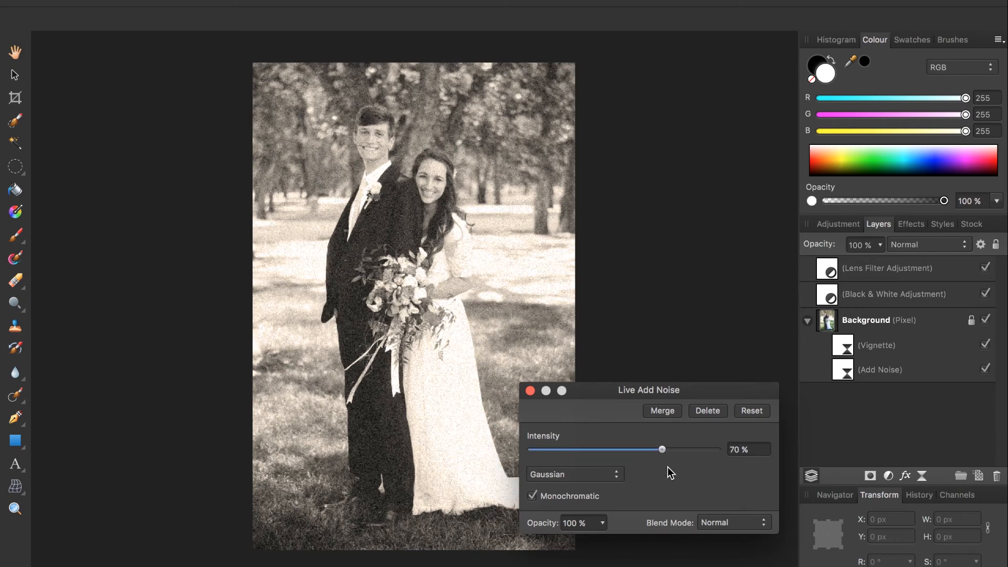
drag(662, 449, 717, 449)
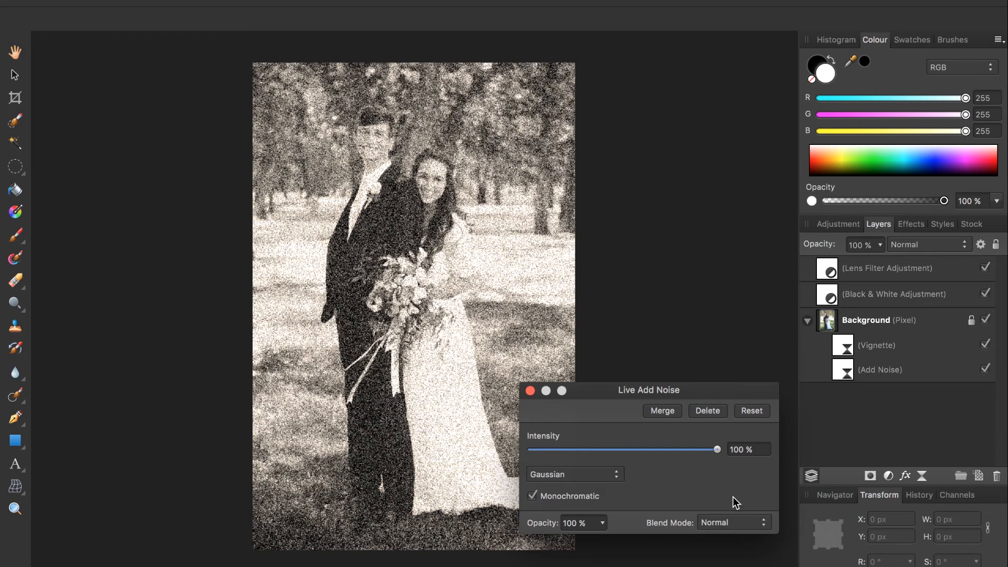
drag(716, 449, 667, 449)
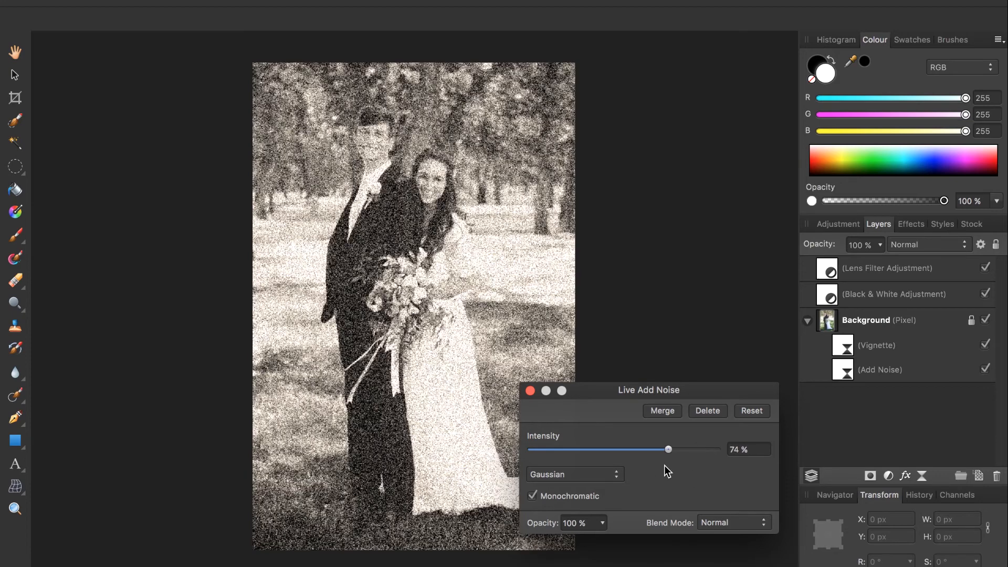
drag(667, 449, 561, 449)
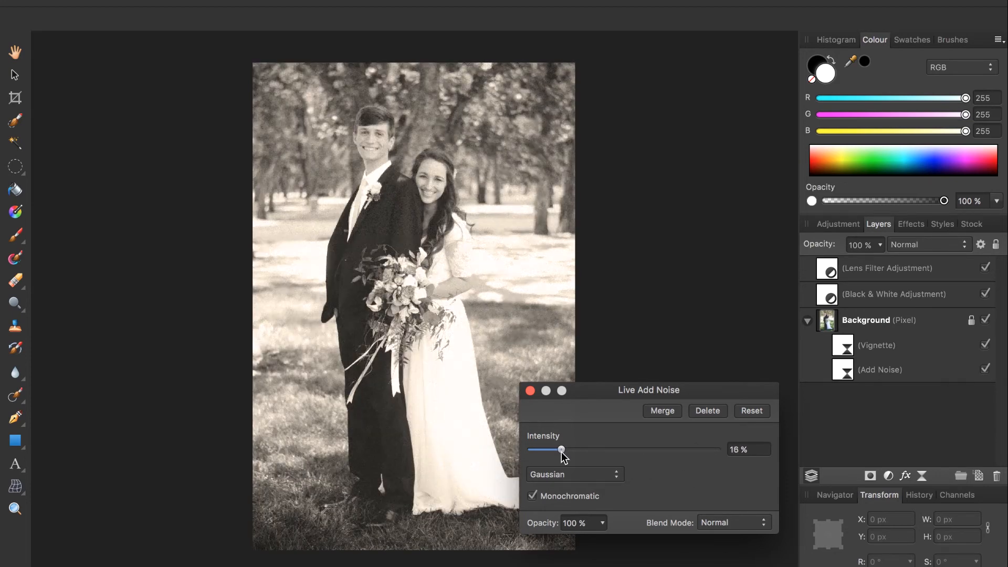
drag(561, 449, 558, 449)
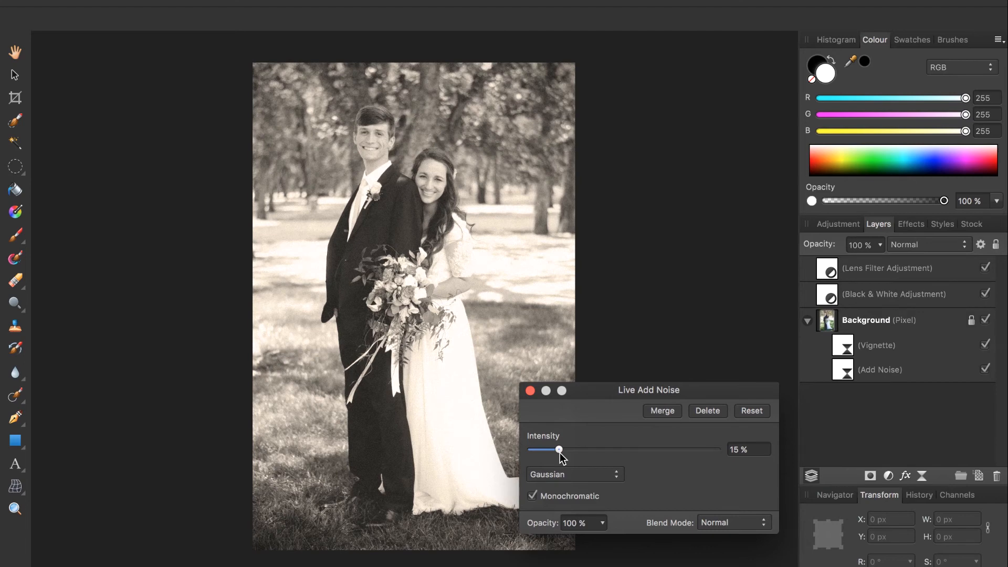
mouse_move(549, 446)
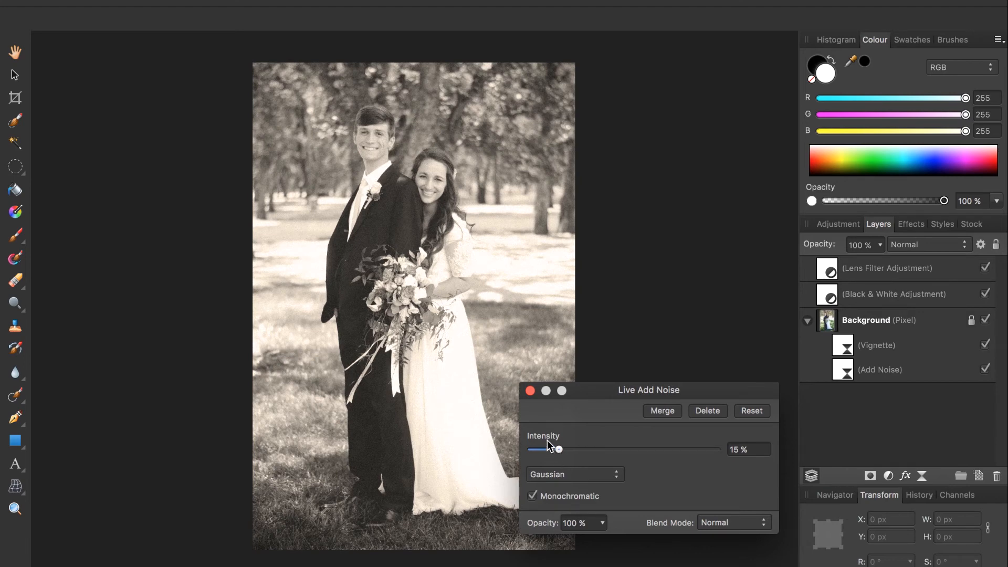
mouse_move(528, 432)
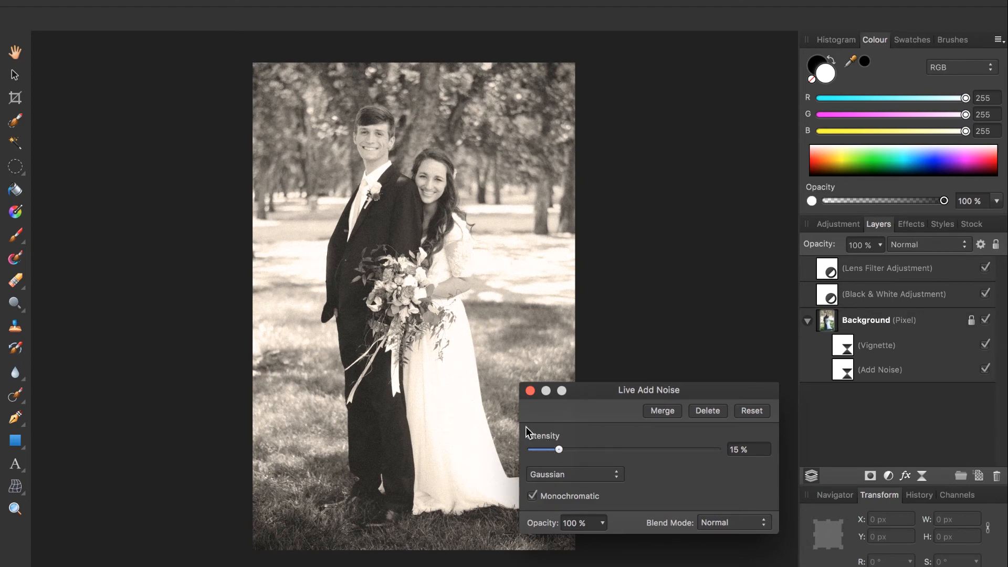
Close the noise settings and toggle the Add Noise layer to compare, leaving it on
click(662, 411)
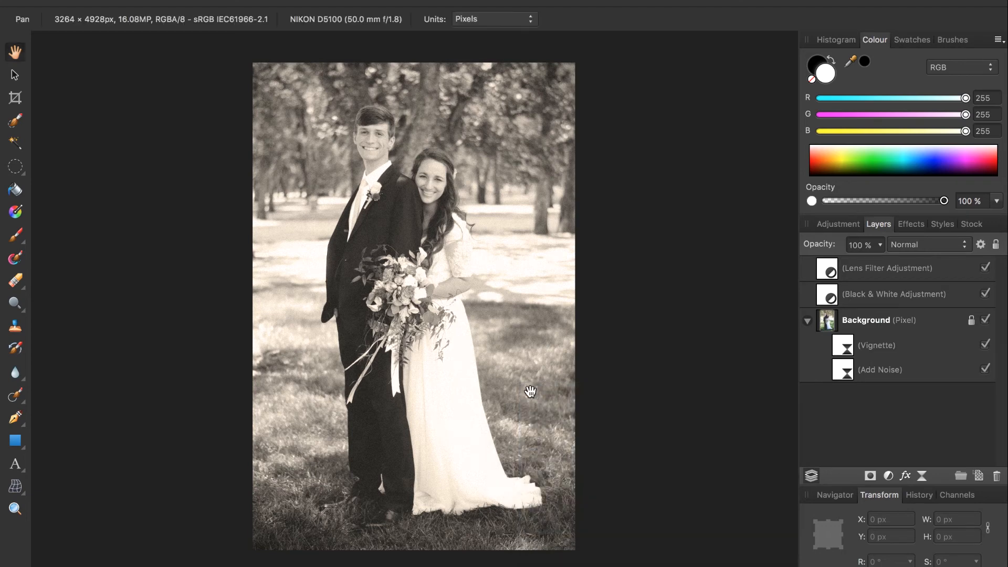
click(984, 369)
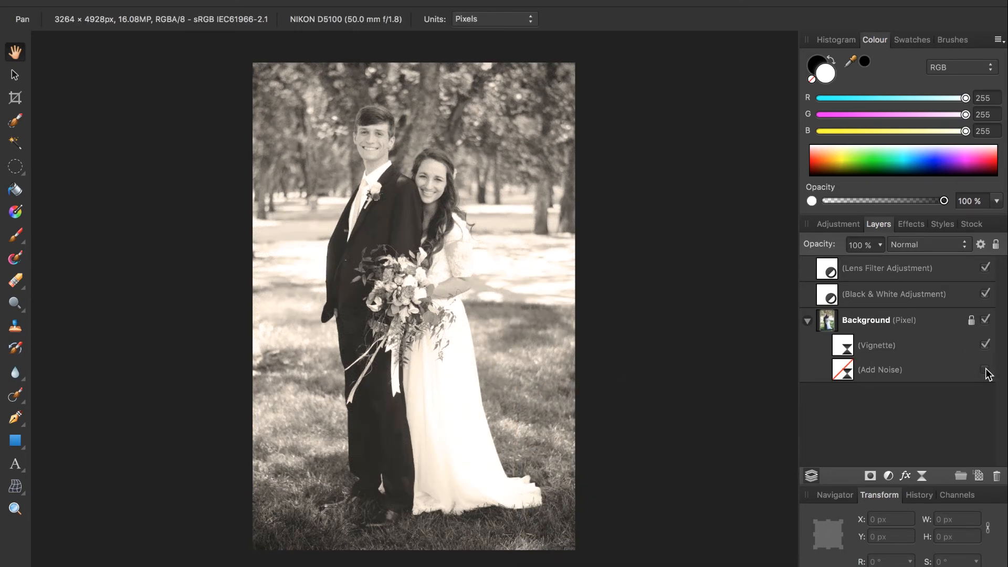
click(985, 370)
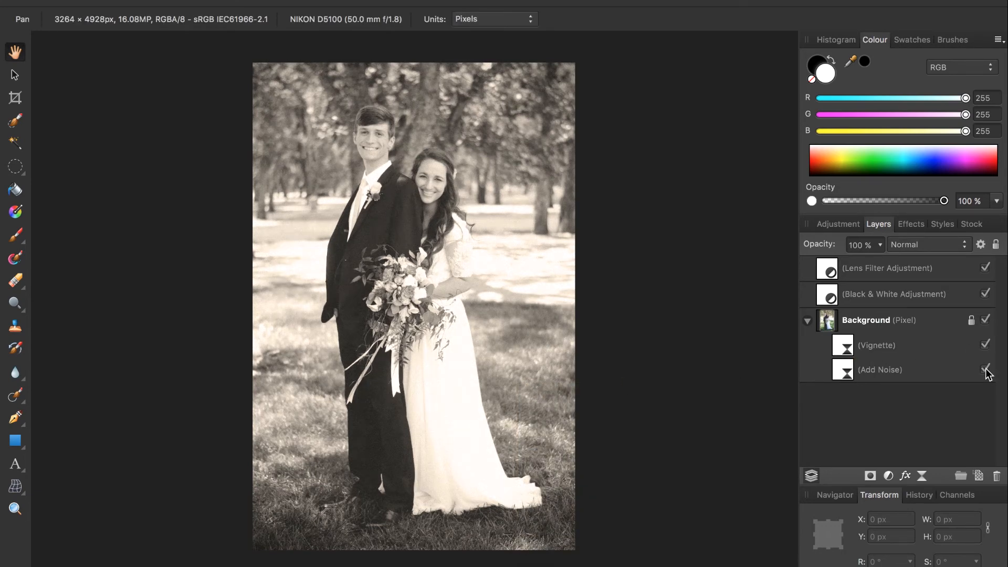
click(984, 370)
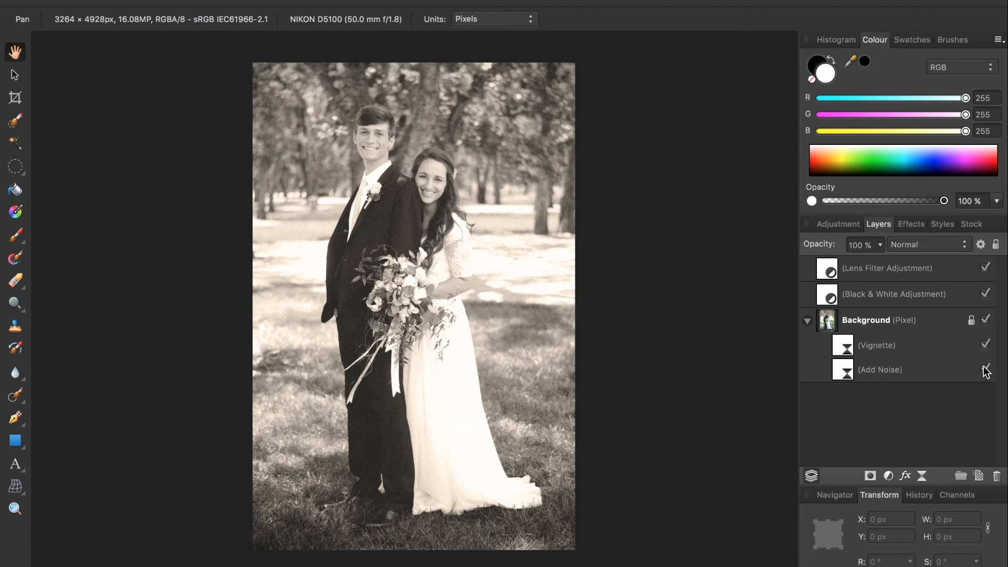
click(984, 369)
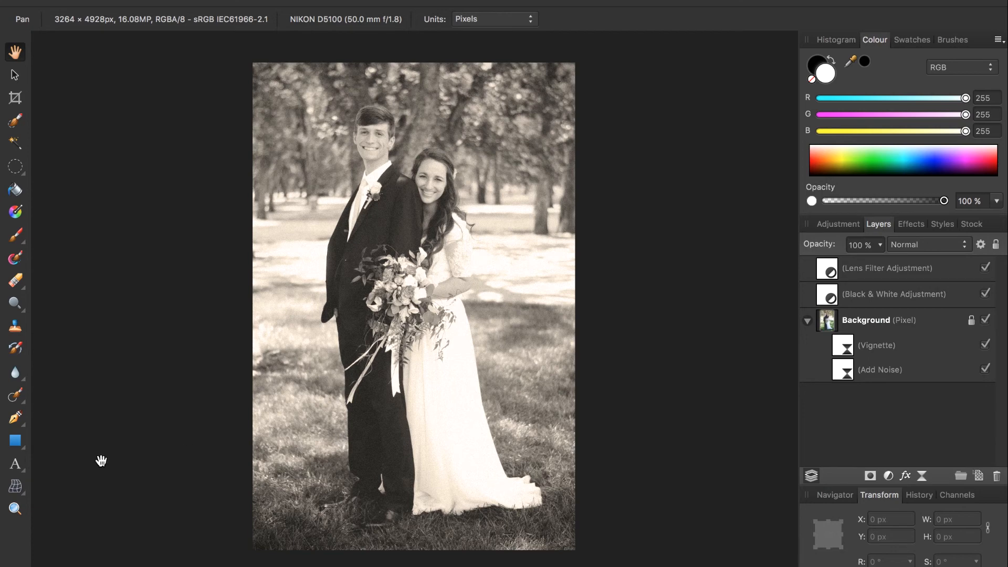
mouse_move(15, 447)
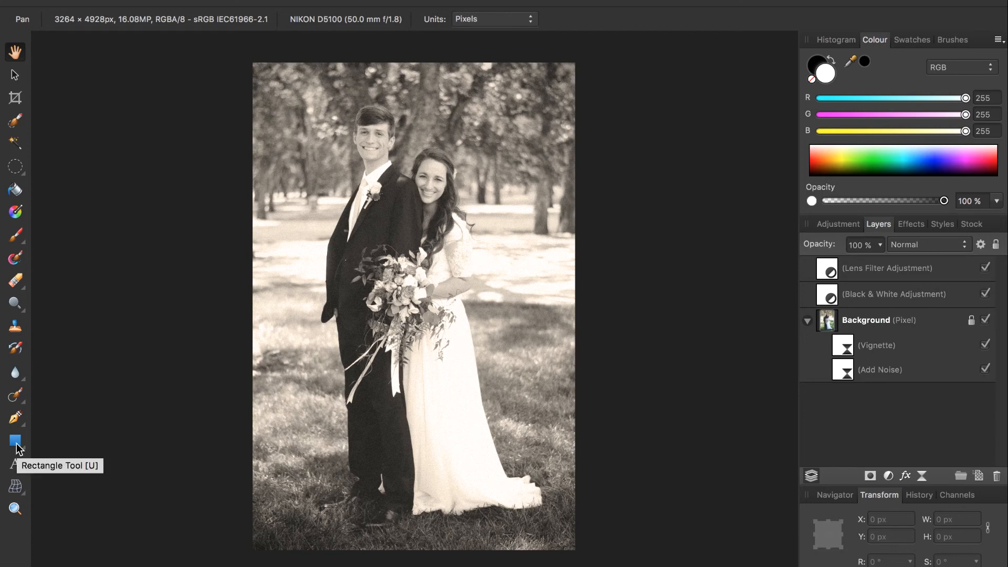
Draw a black-filled rectangle from the photo's top-left corner past its bottom-right edge
click(14, 441)
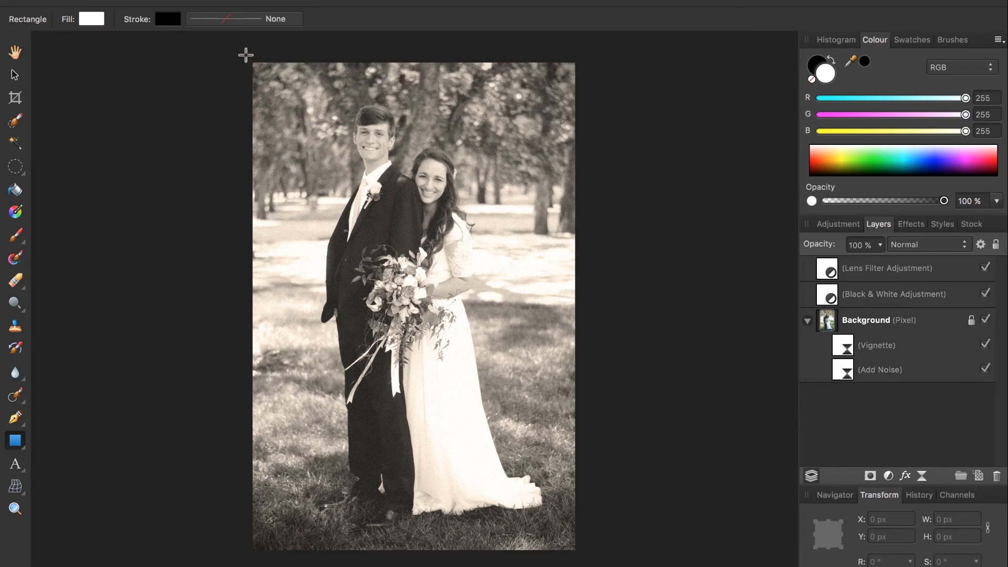
drag(252, 56, 414, 293)
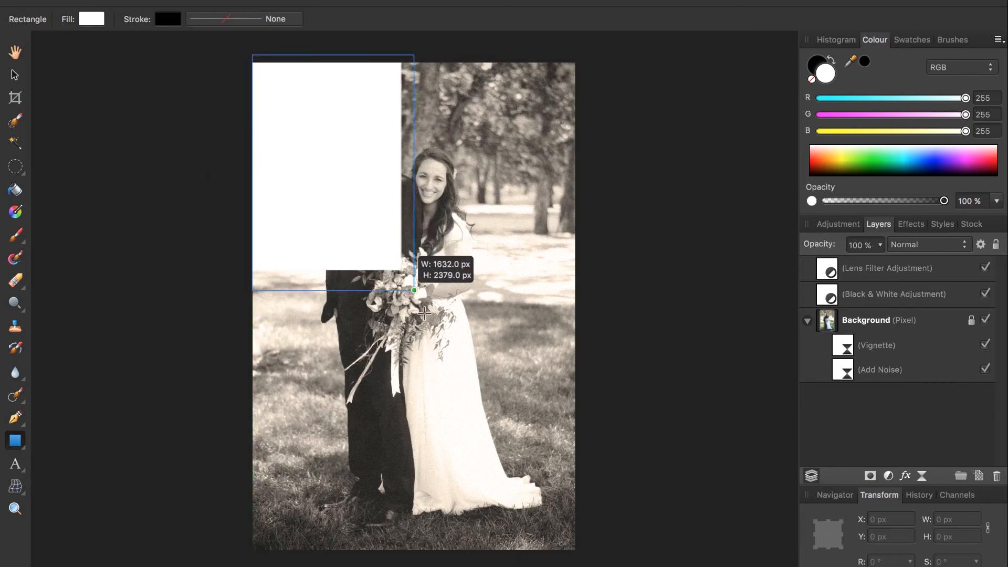
drag(414, 291, 564, 531)
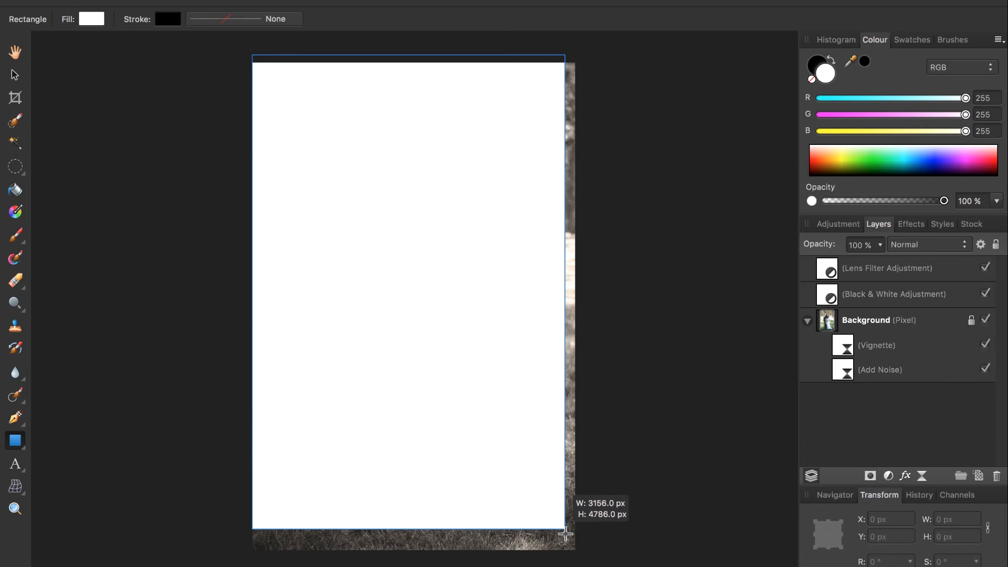
drag(564, 535, 620, 550)
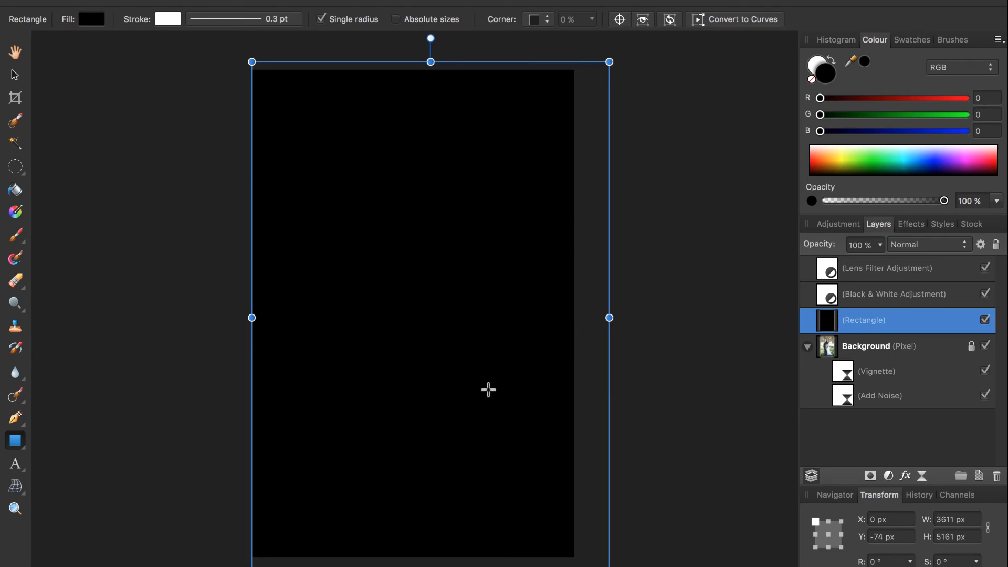
mouse_move(879, 272)
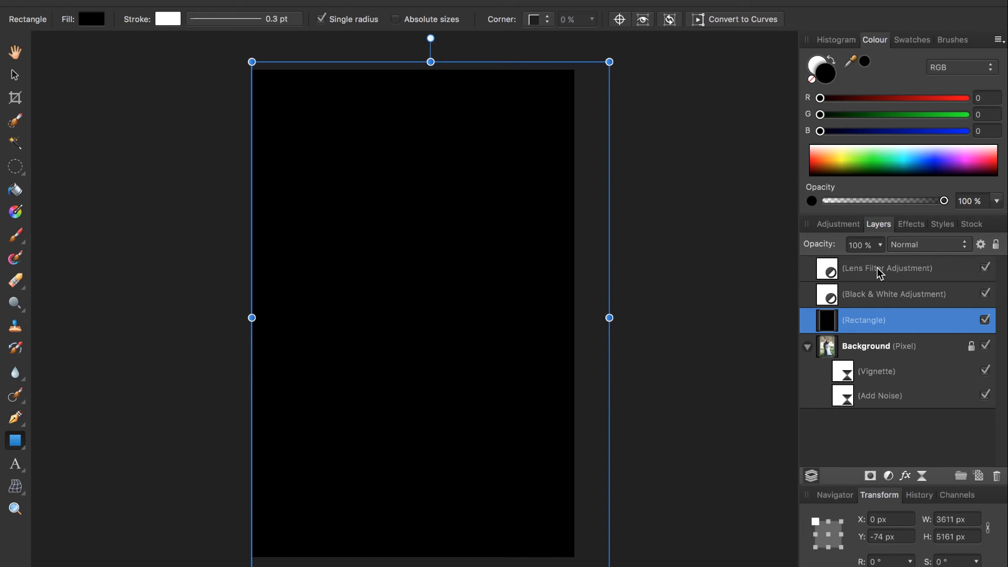
mouse_move(912, 249)
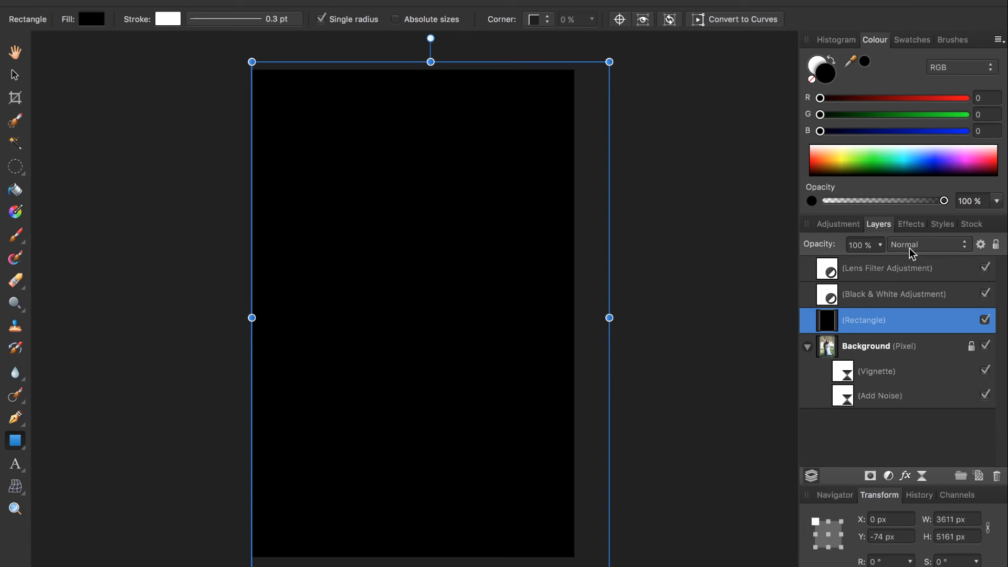
Set the black Rectangle layer's blend mode to Soft Light
click(928, 244)
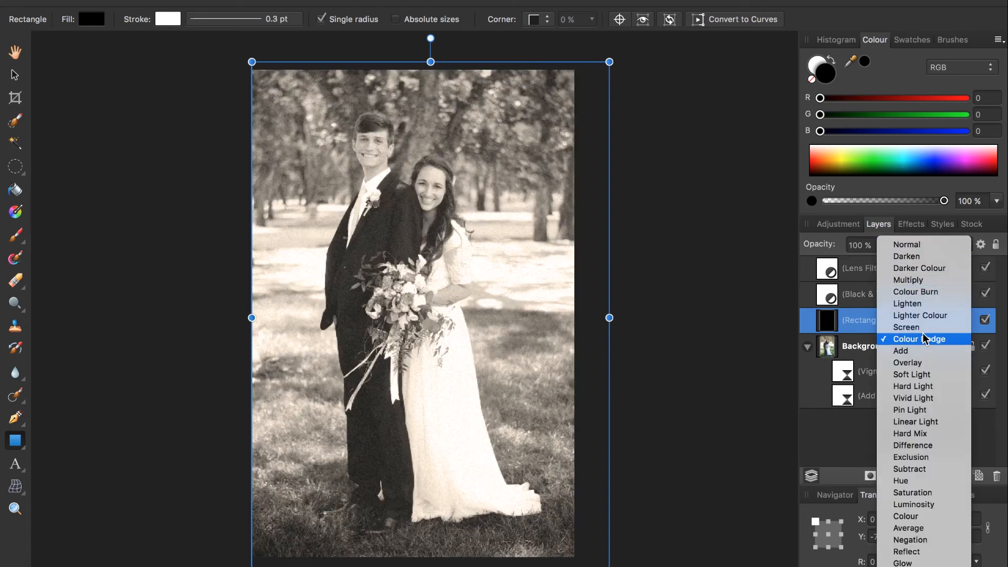
click(912, 374)
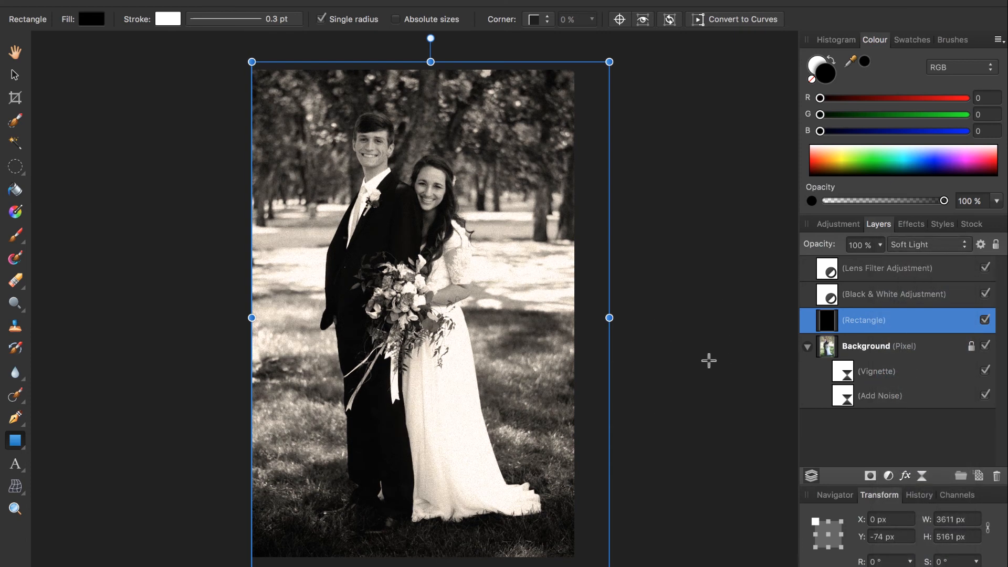
click(827, 269)
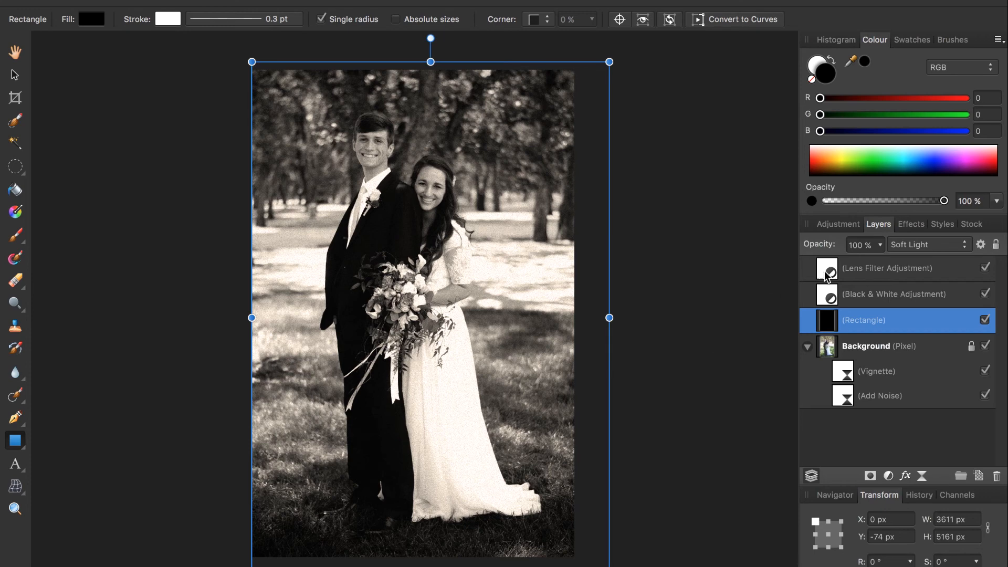
Lower the Soft Light rectangle layer's opacity to 65%
click(875, 244)
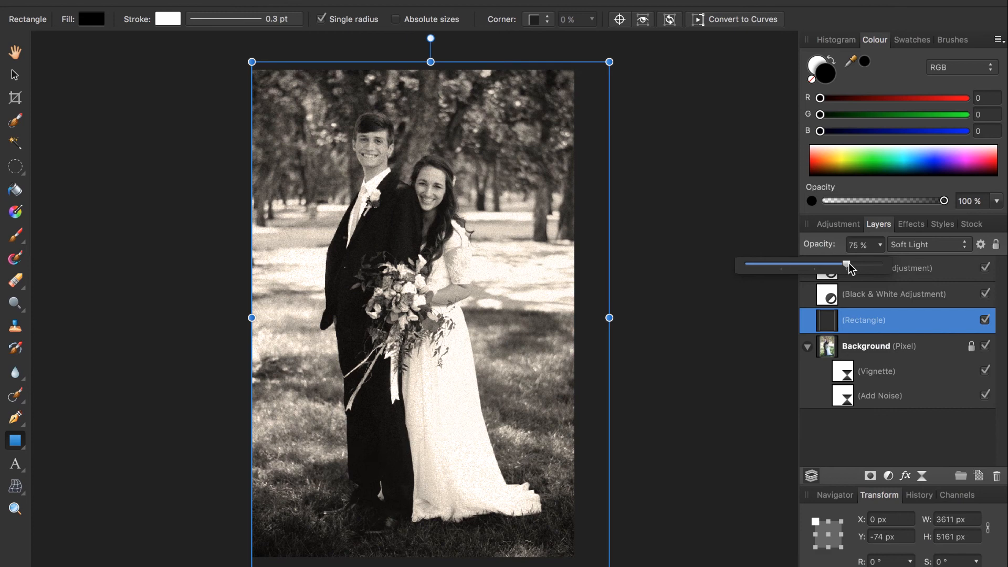
drag(847, 264, 819, 265)
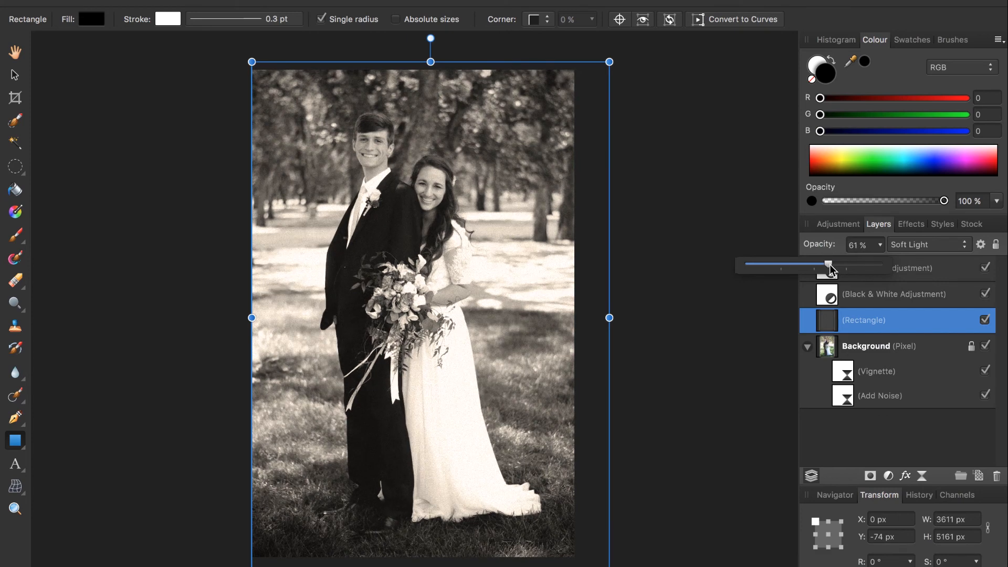
drag(819, 264, 836, 264)
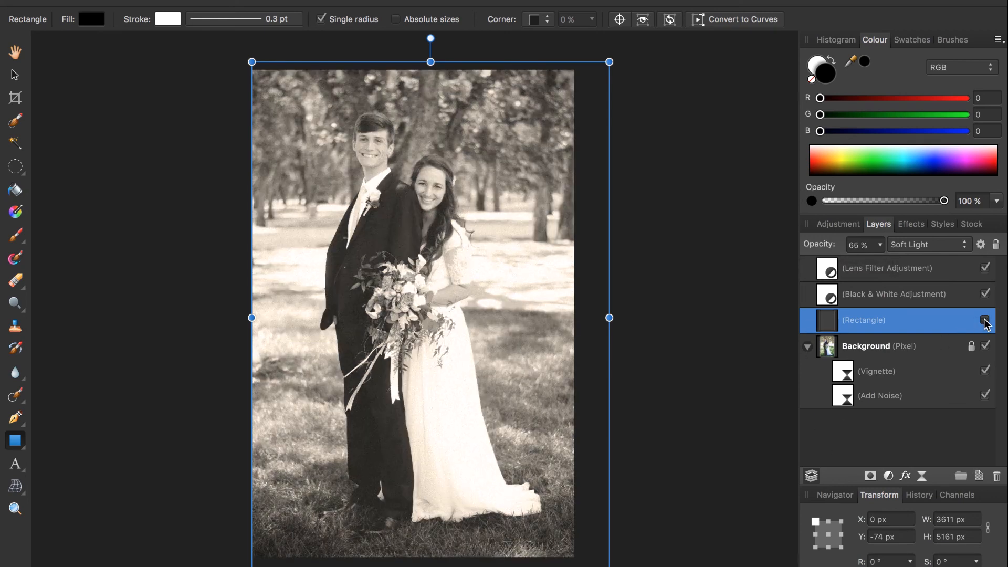
click(984, 320)
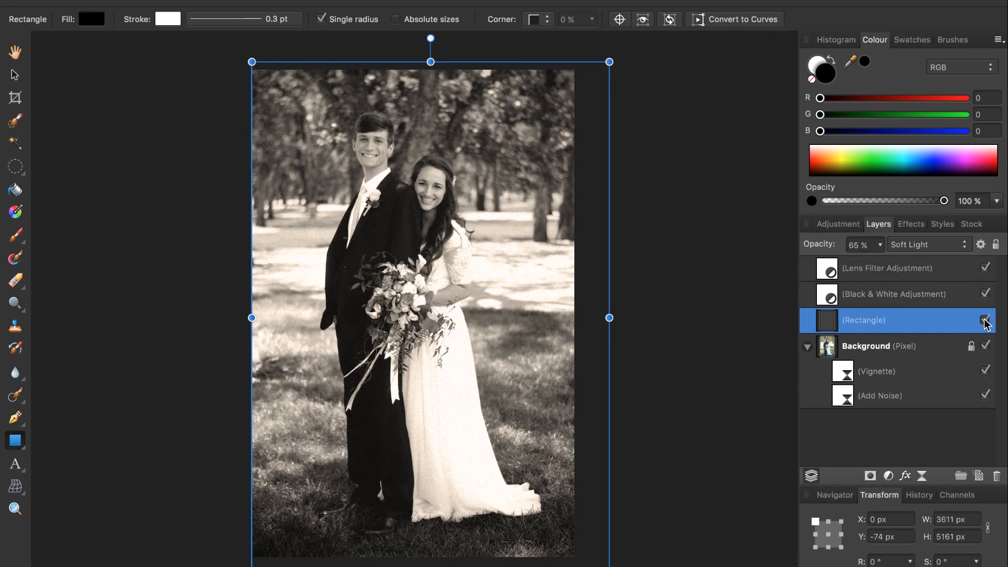
click(984, 320)
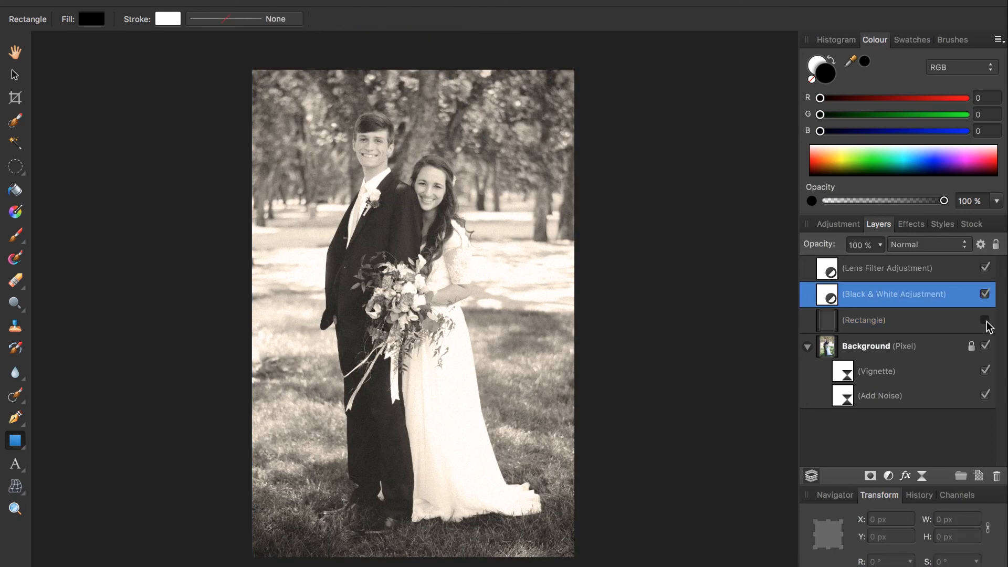
click(984, 320)
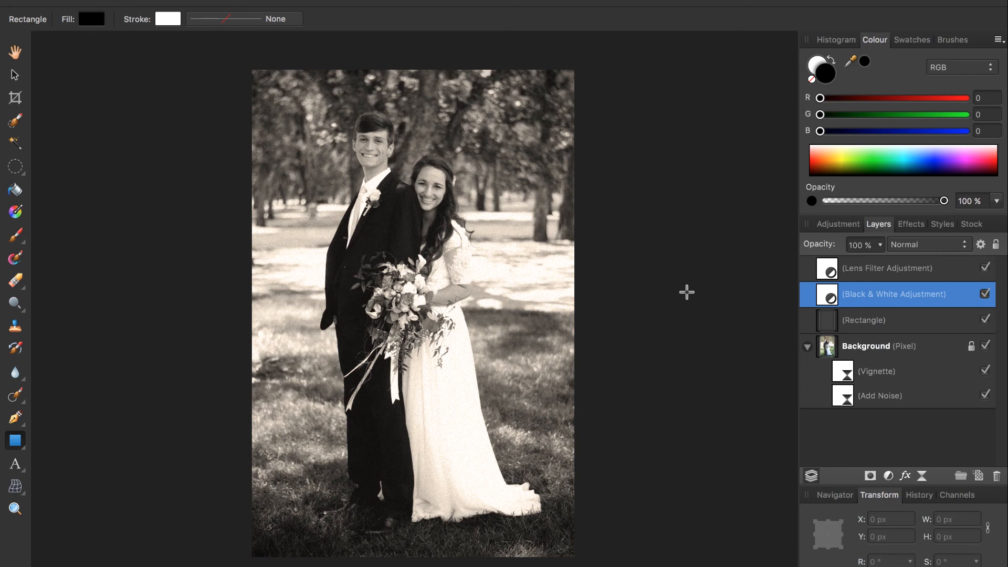